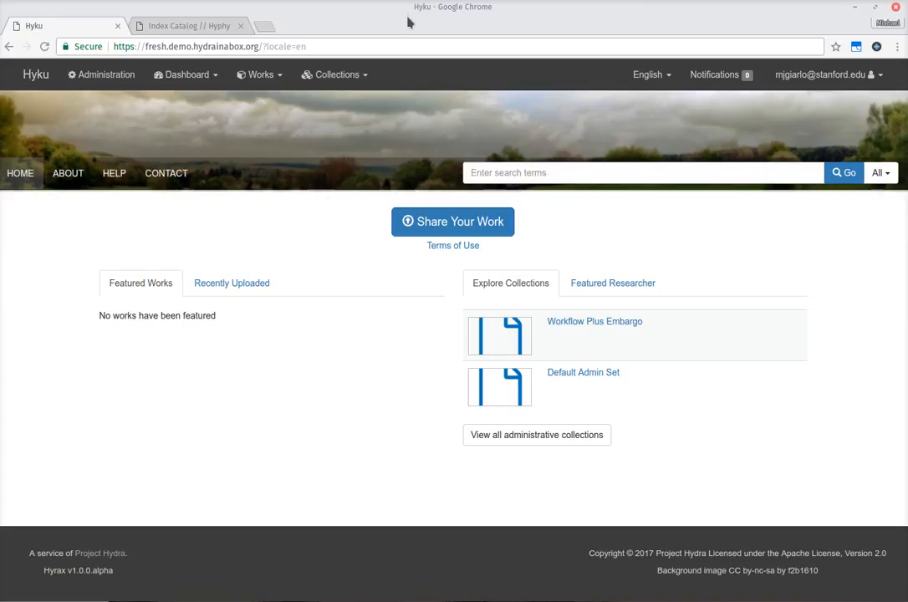
pyautogui.moveTo(455, 11)
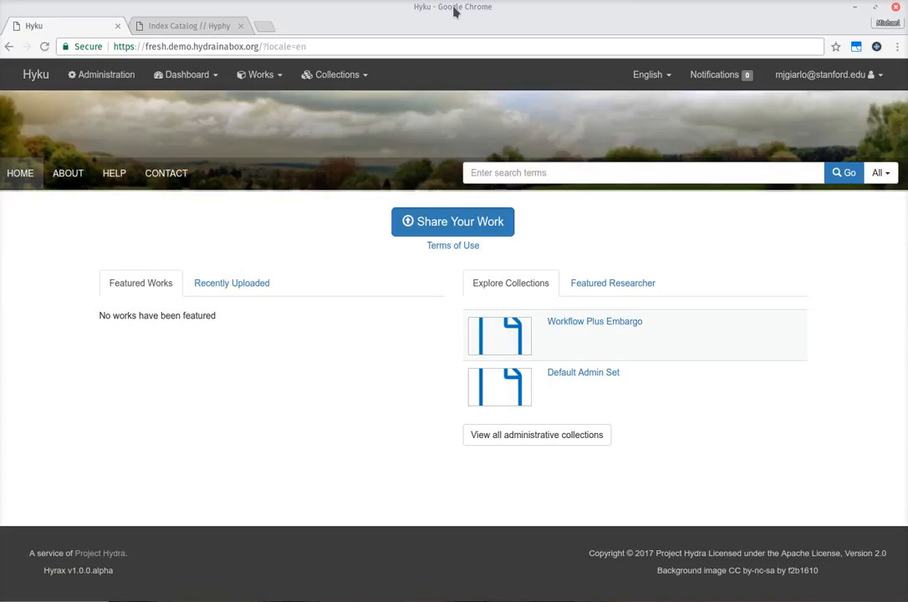
pyautogui.moveTo(251, 4)
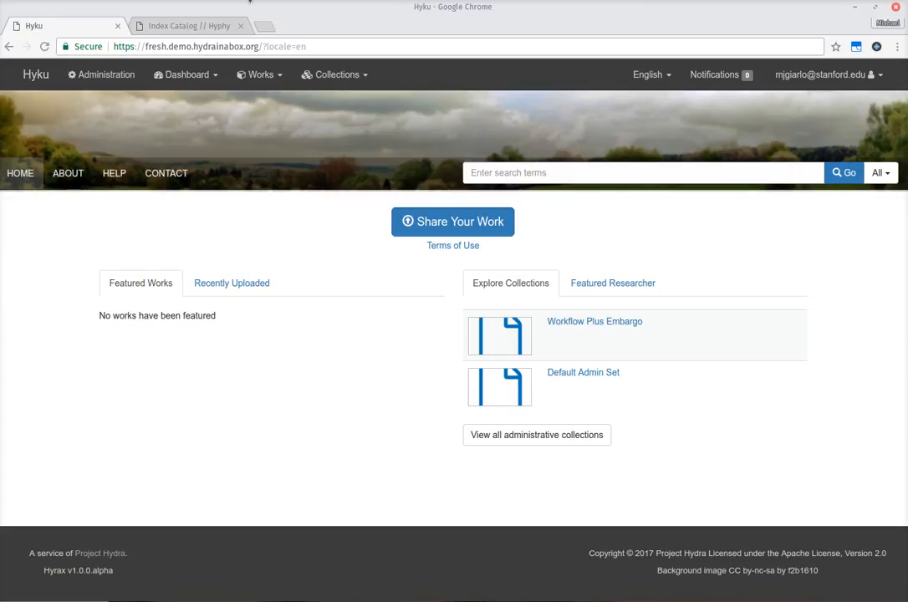
pyautogui.moveTo(187, 25)
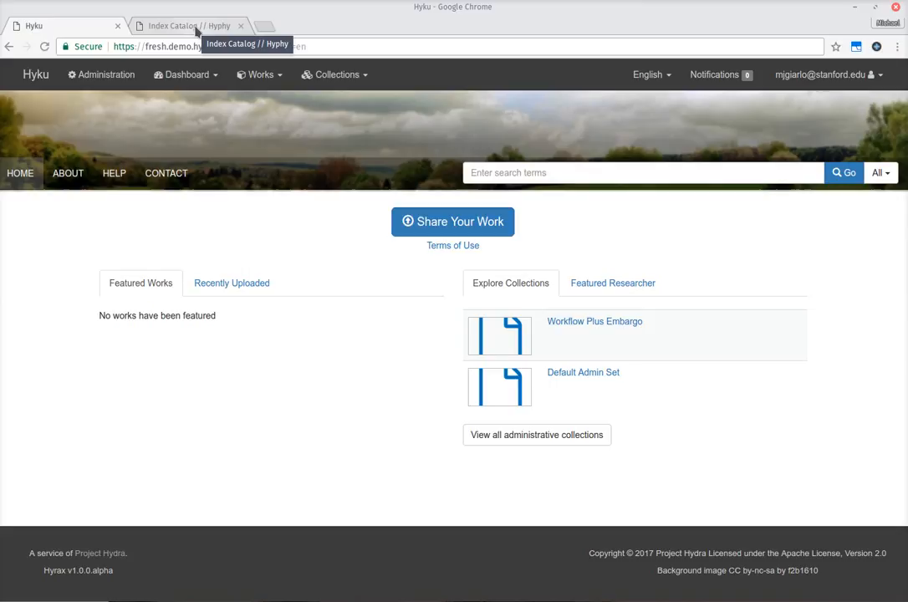
# Step: Browse down through the Hyku catalog search results page
pyautogui.click(184, 27)
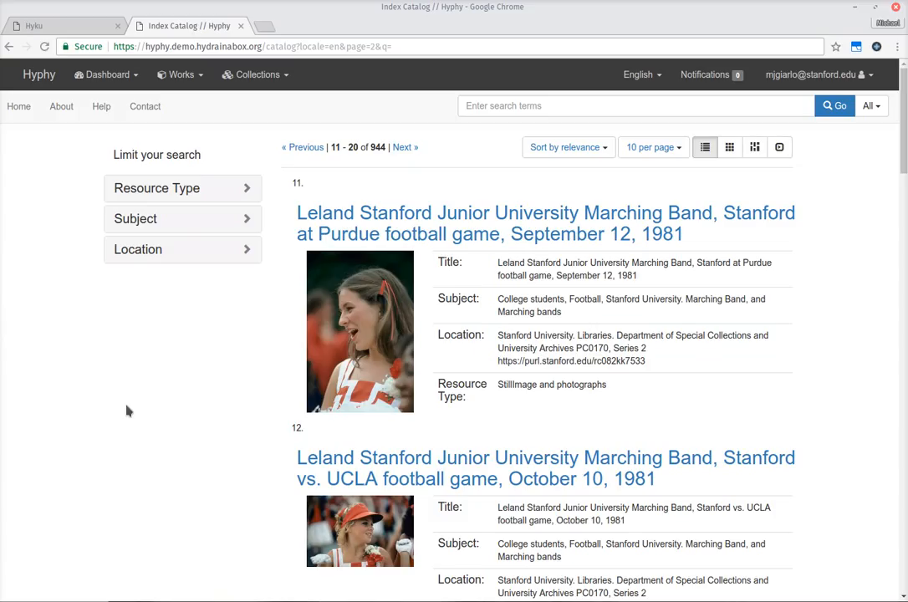
pyautogui.moveTo(176, 349)
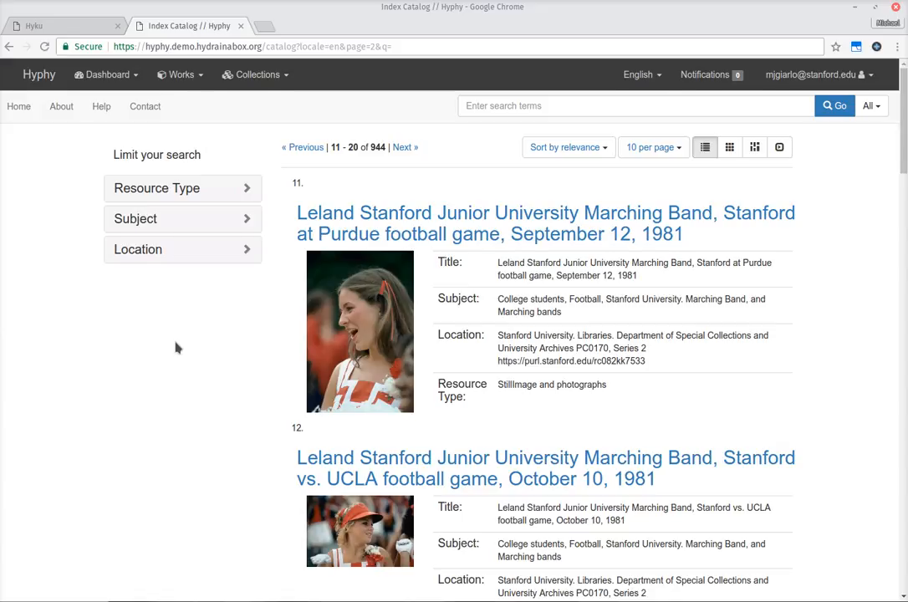
pyautogui.scroll(-3)
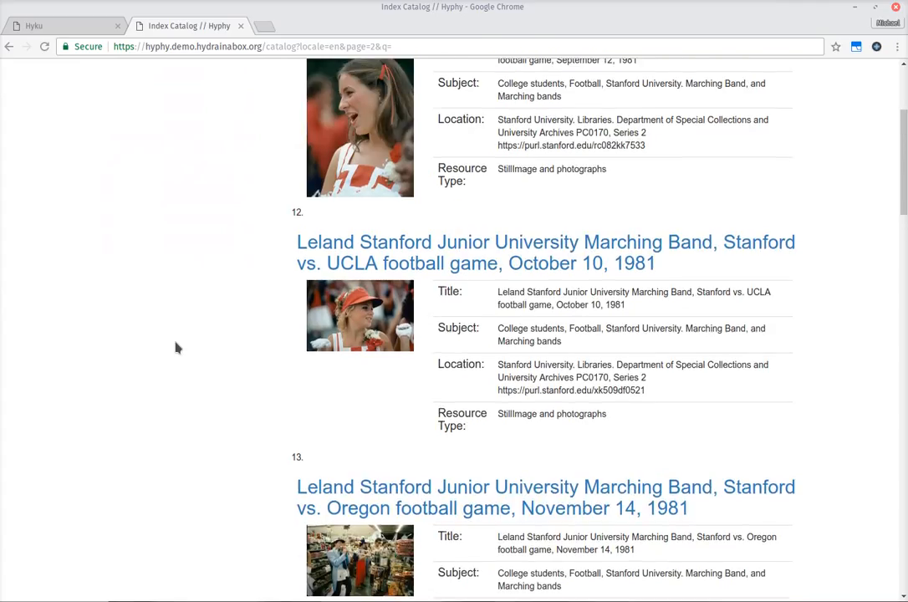
pyautogui.scroll(-3)
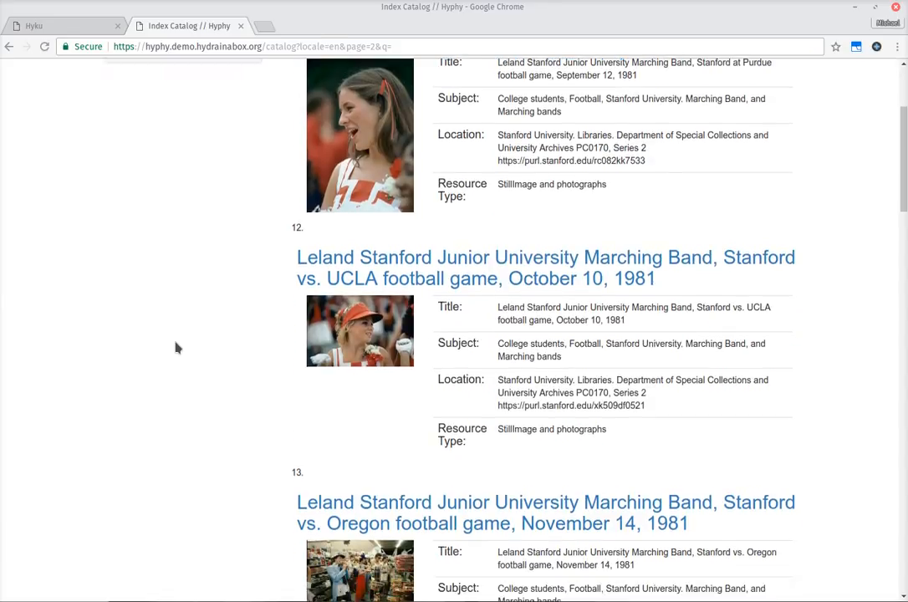
pyautogui.scroll(-3)
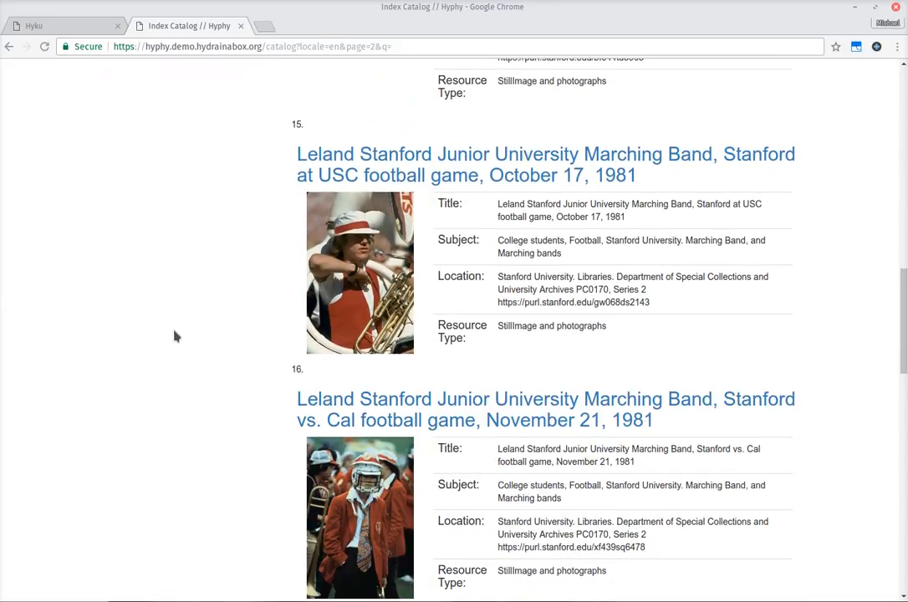
pyautogui.scroll(-3)
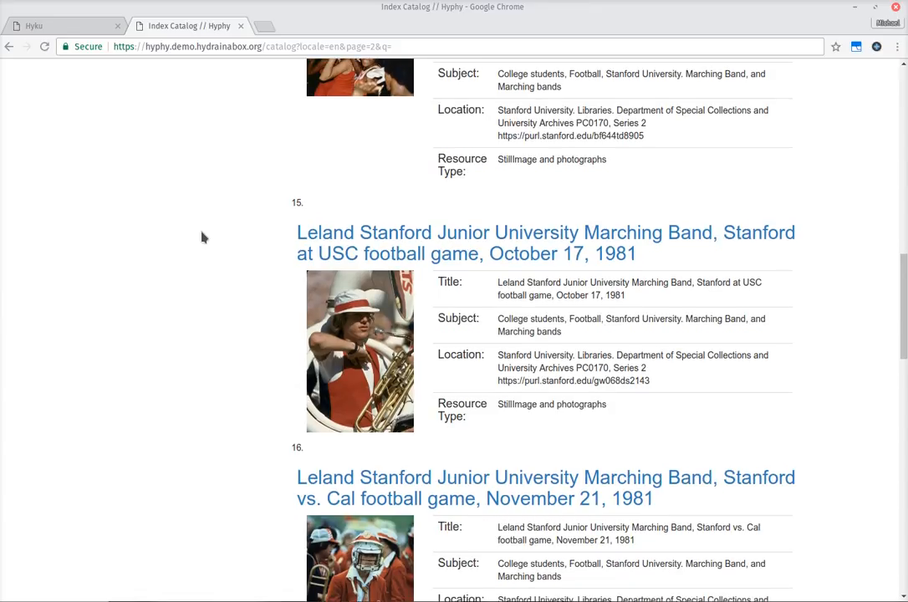
pyautogui.moveTo(207, 182)
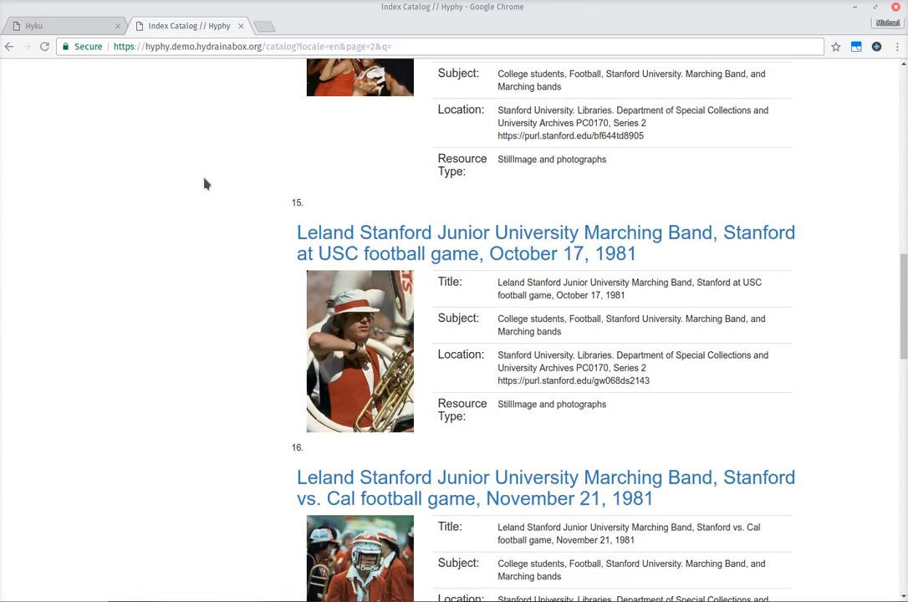
pyautogui.moveTo(231, 124)
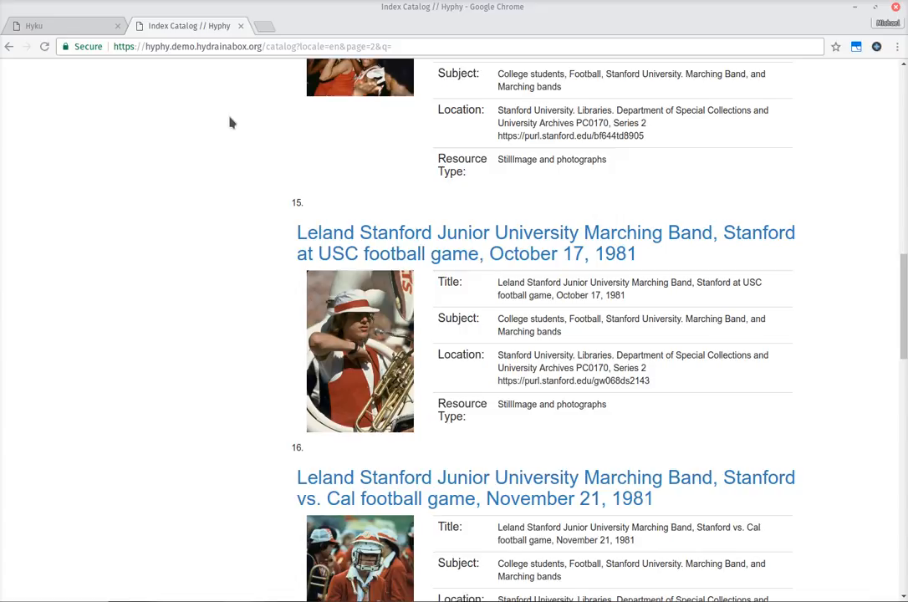
pyautogui.moveTo(222, 165)
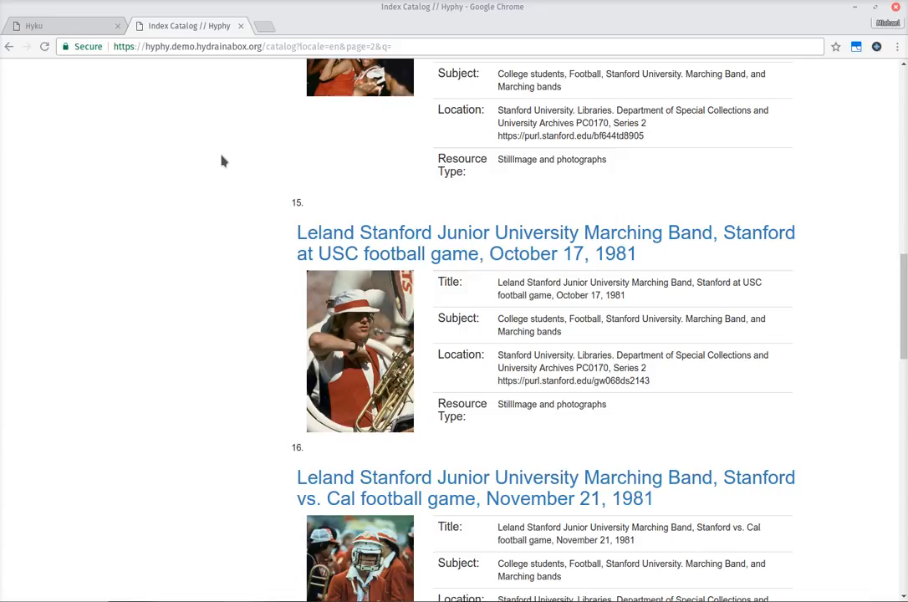
pyautogui.moveTo(243, 155)
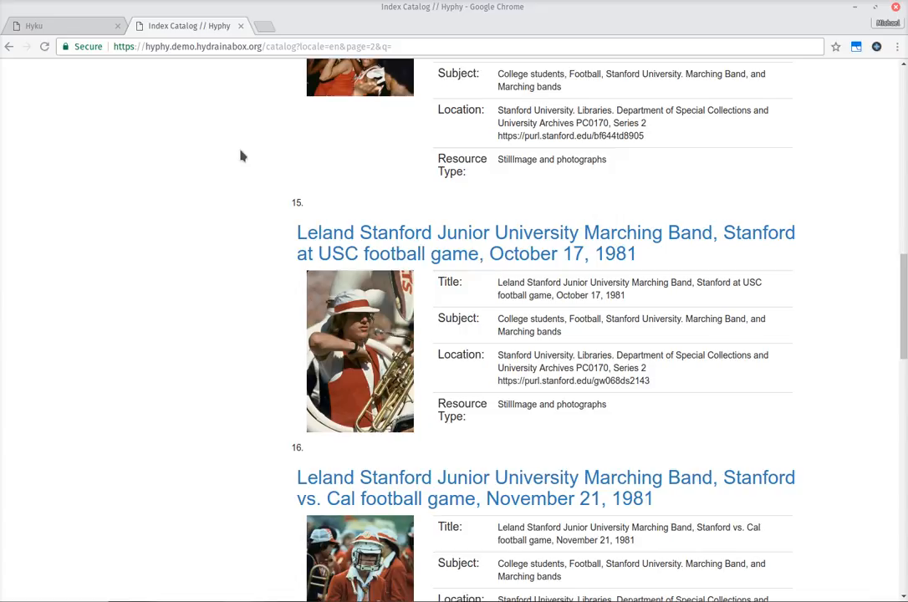
pyautogui.moveTo(258, 127)
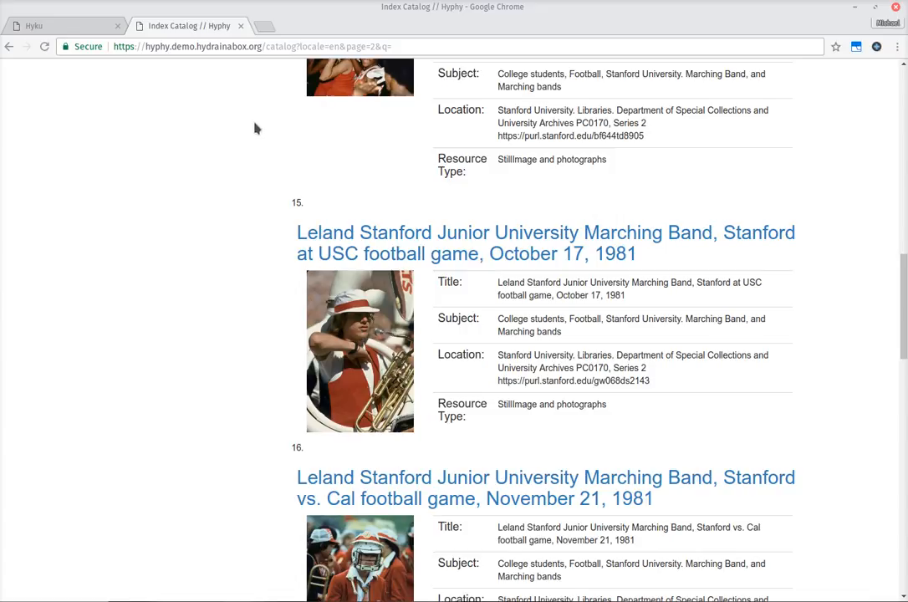
pyautogui.moveTo(208, 144)
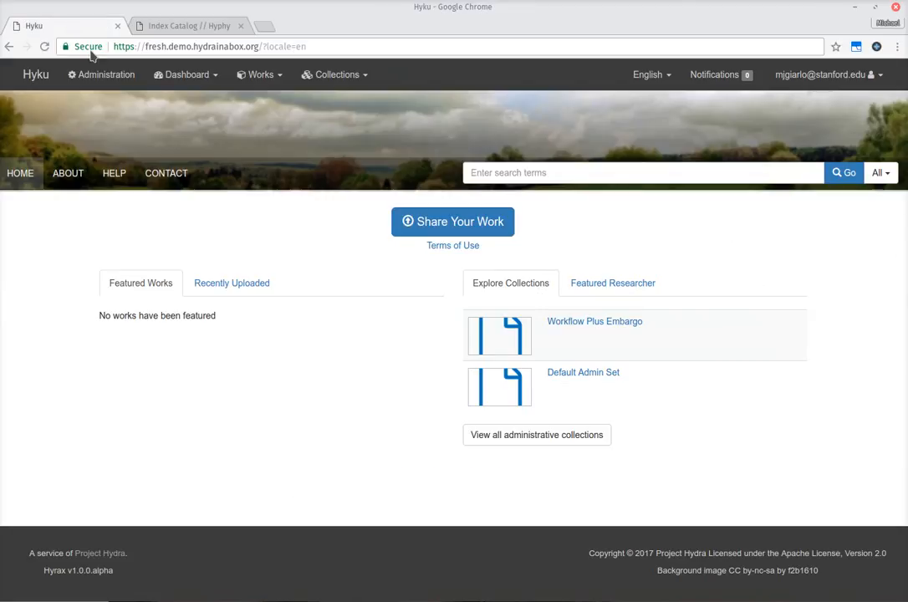
# Step: Open the admin dashboard, review the activity and growth charts, and expand Settings
pyautogui.click(100, 73)
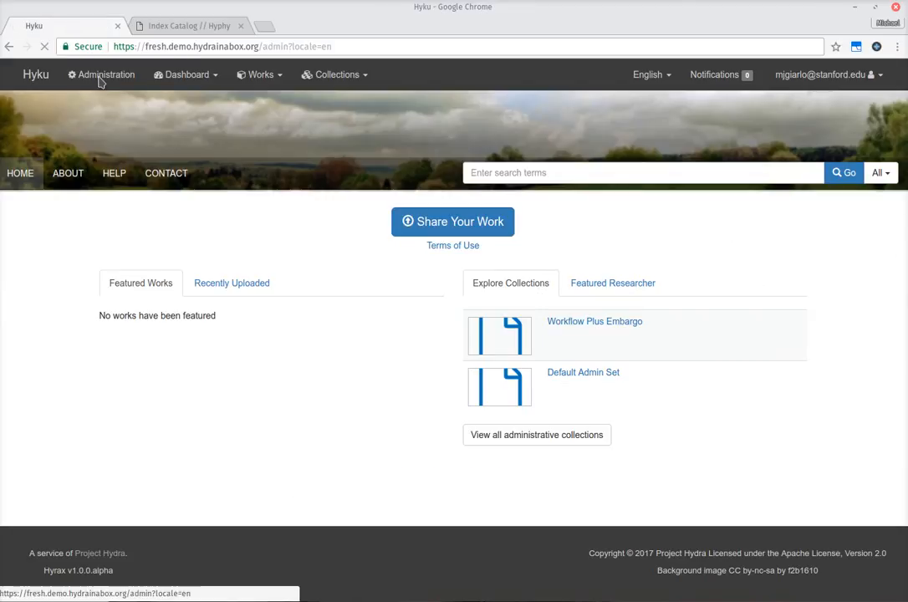
pyautogui.click(101, 73)
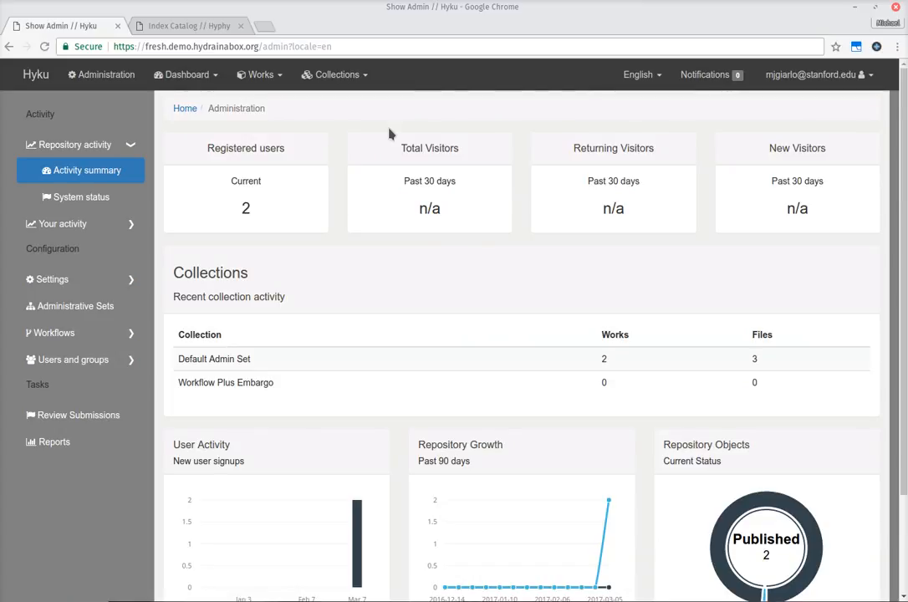
pyautogui.scroll(-3)
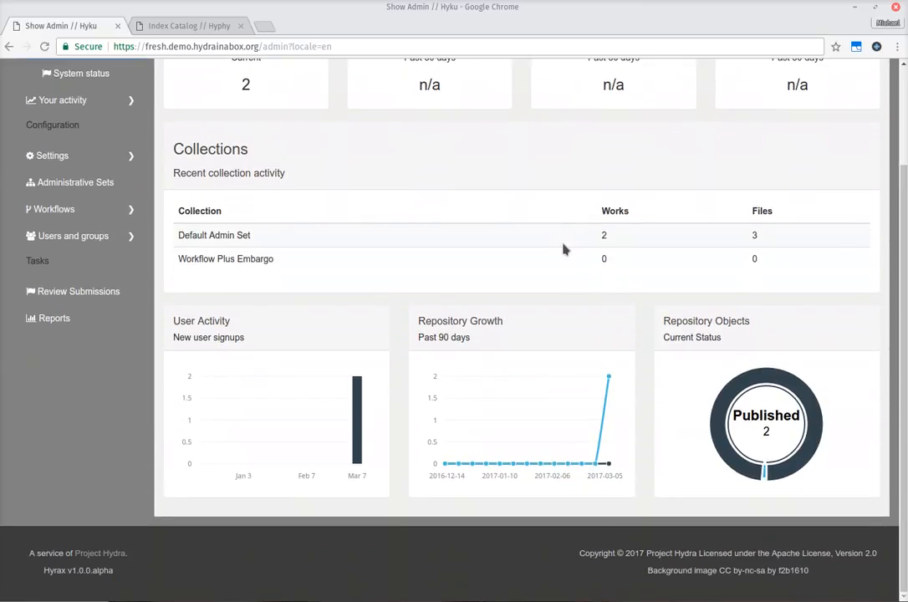
pyautogui.moveTo(513, 144)
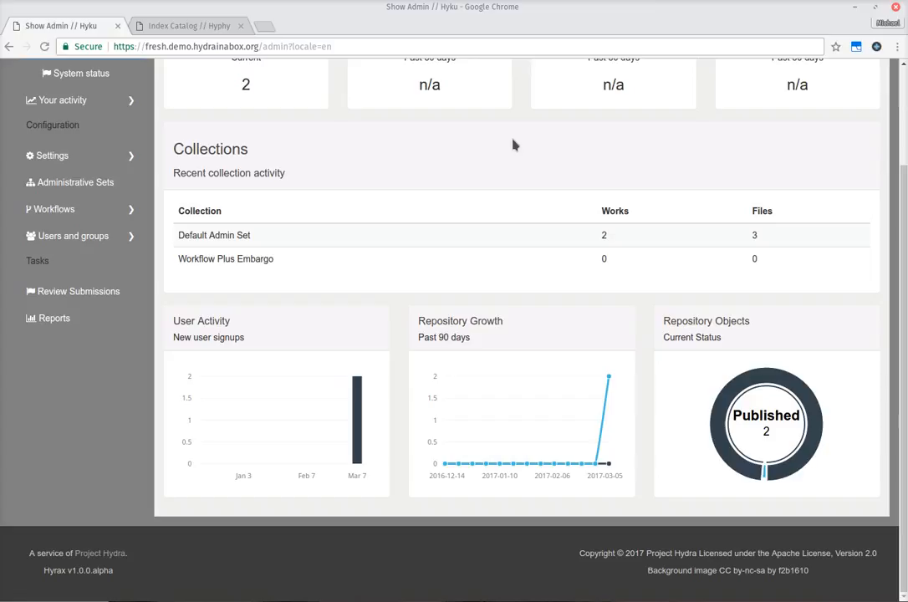
pyautogui.moveTo(531, 127)
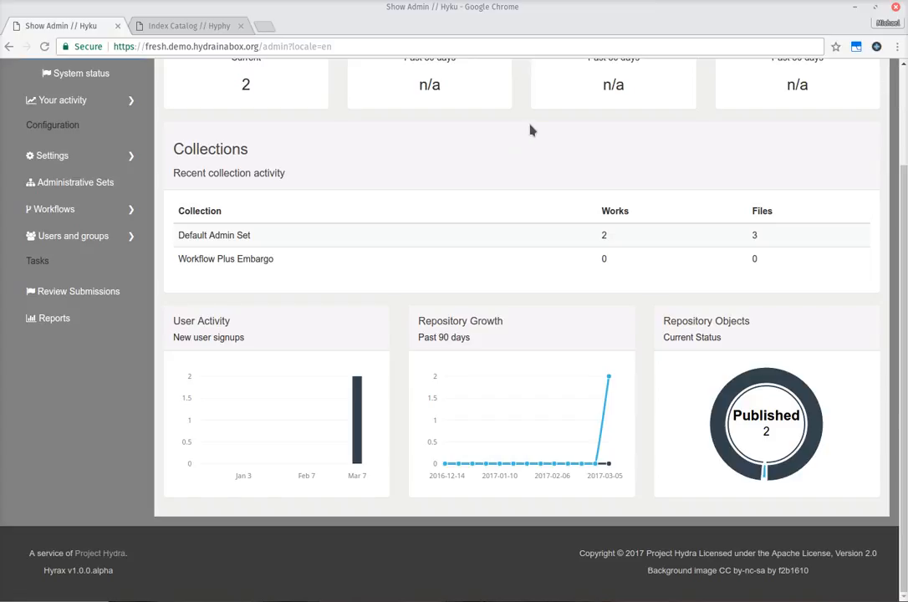
pyautogui.moveTo(331, 392)
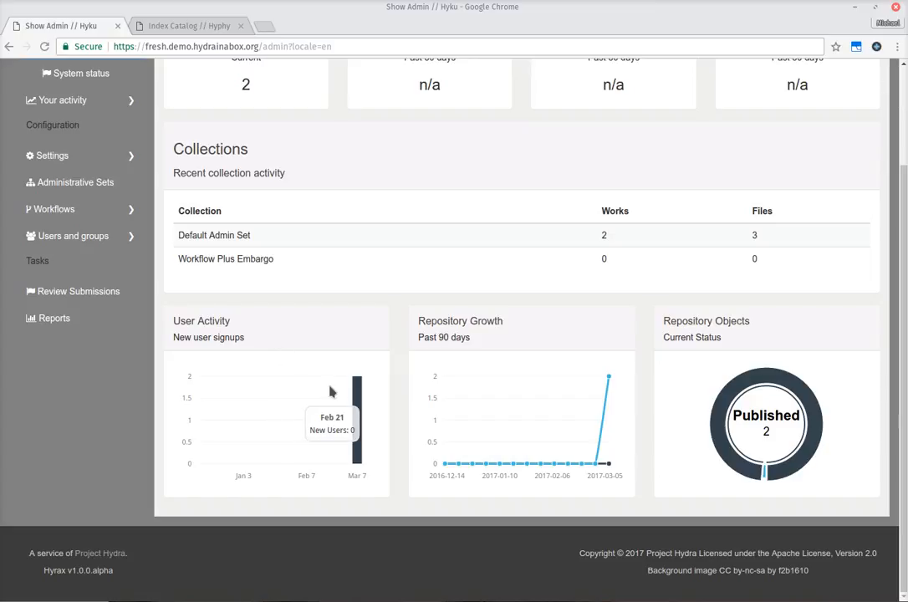
pyautogui.moveTo(194, 321)
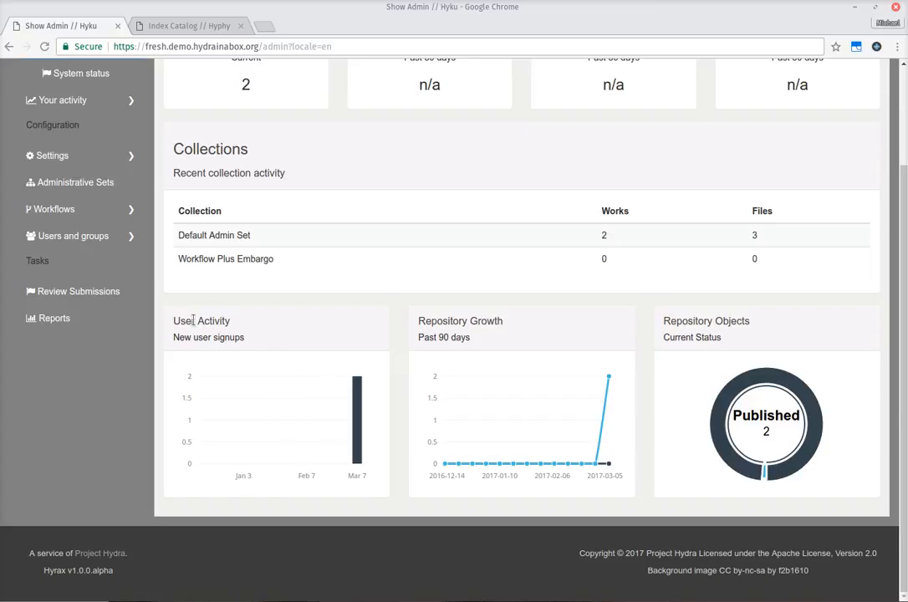
pyautogui.moveTo(471, 321)
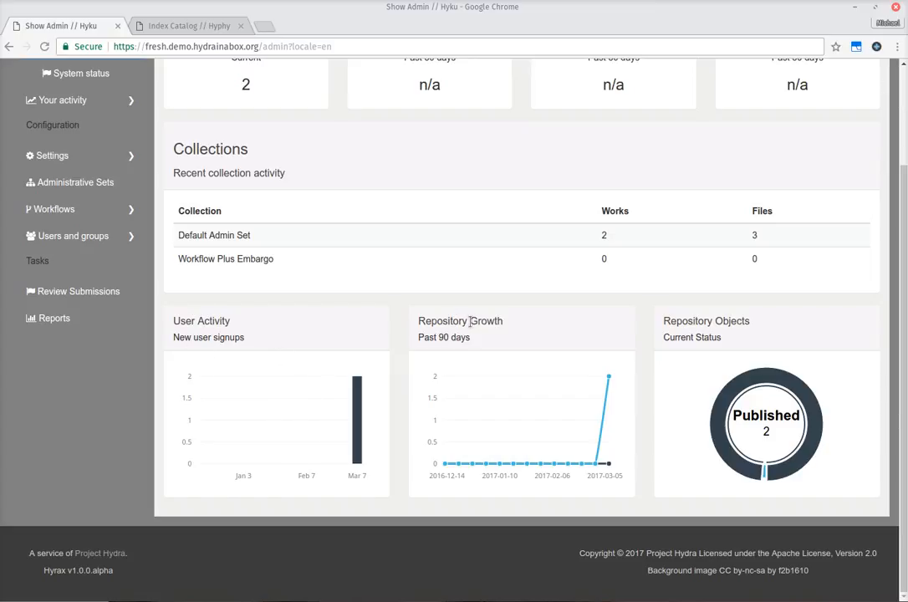
pyautogui.moveTo(705, 363)
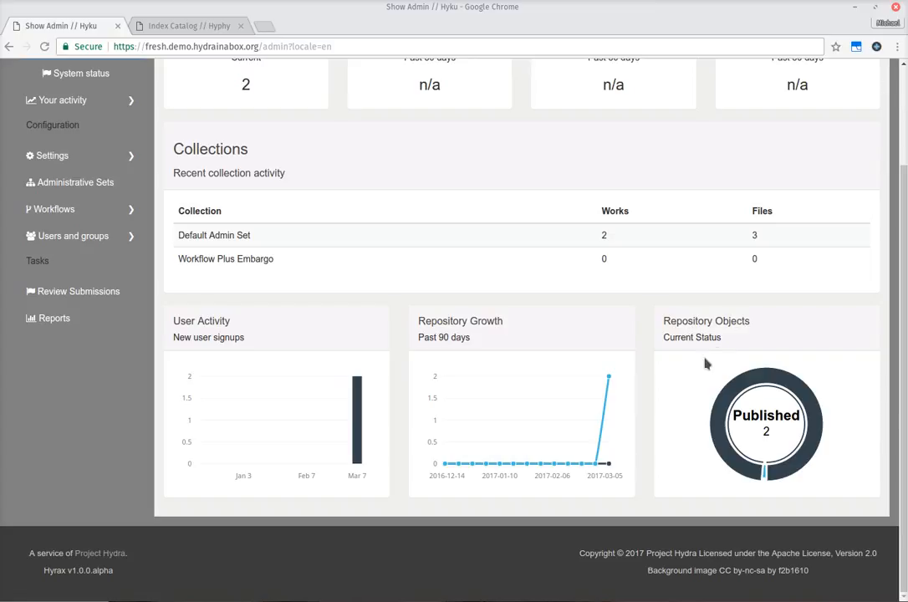
pyautogui.moveTo(752, 401)
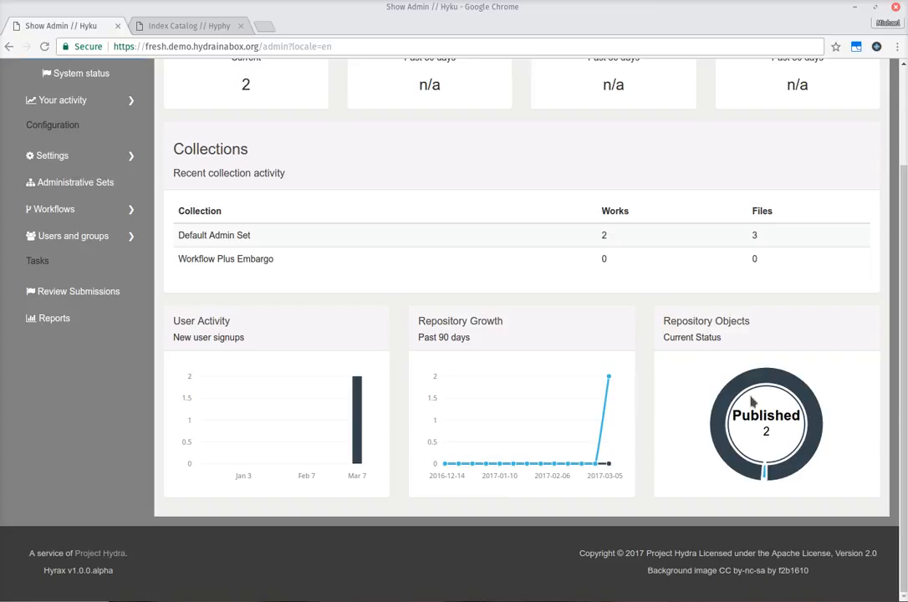
pyautogui.moveTo(732, 441)
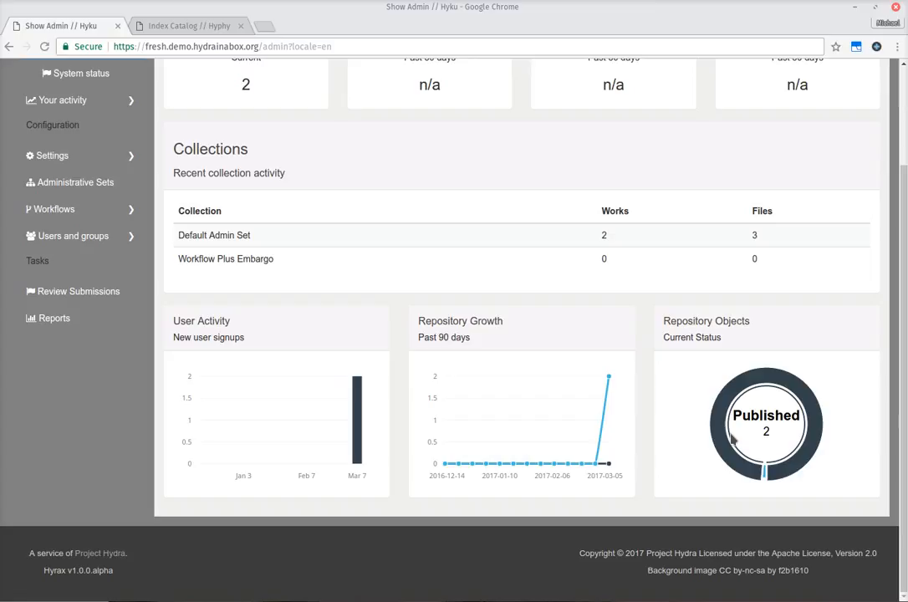
pyautogui.moveTo(358, 414)
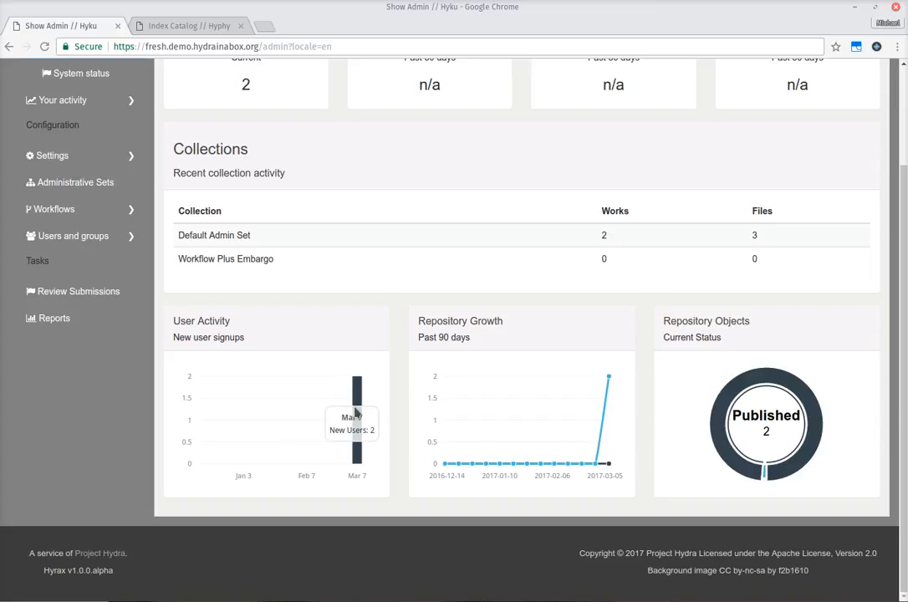
pyautogui.moveTo(308, 415)
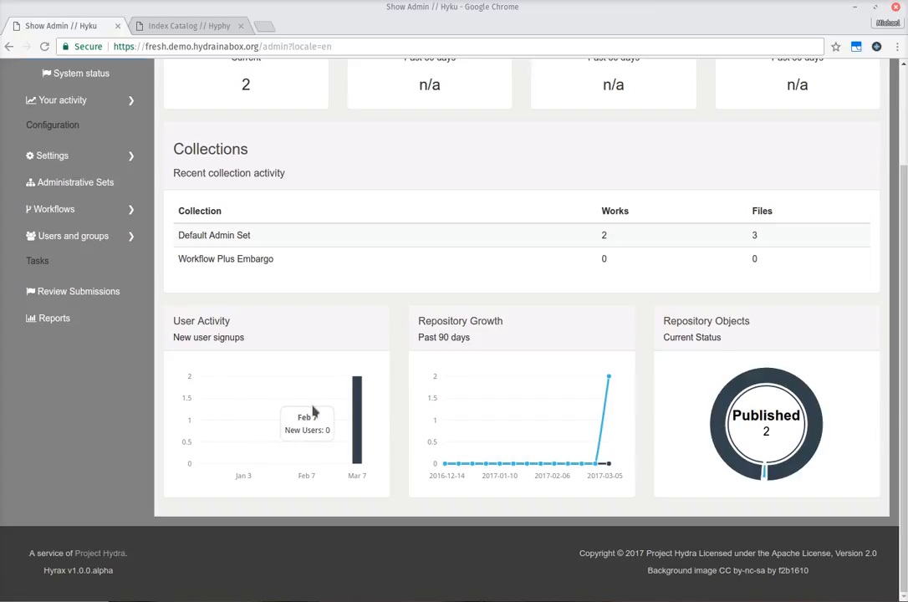
pyautogui.moveTo(540, 461)
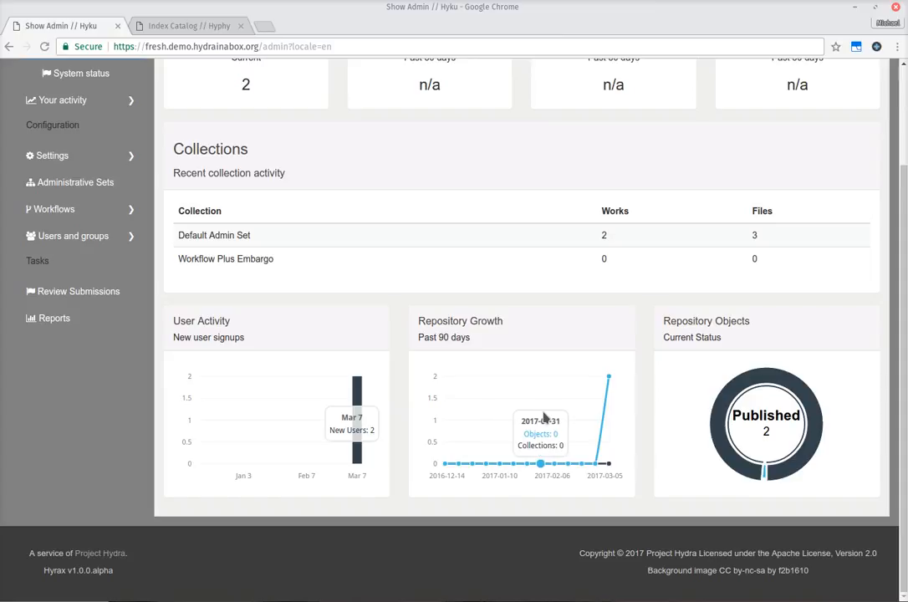
pyautogui.moveTo(316, 461)
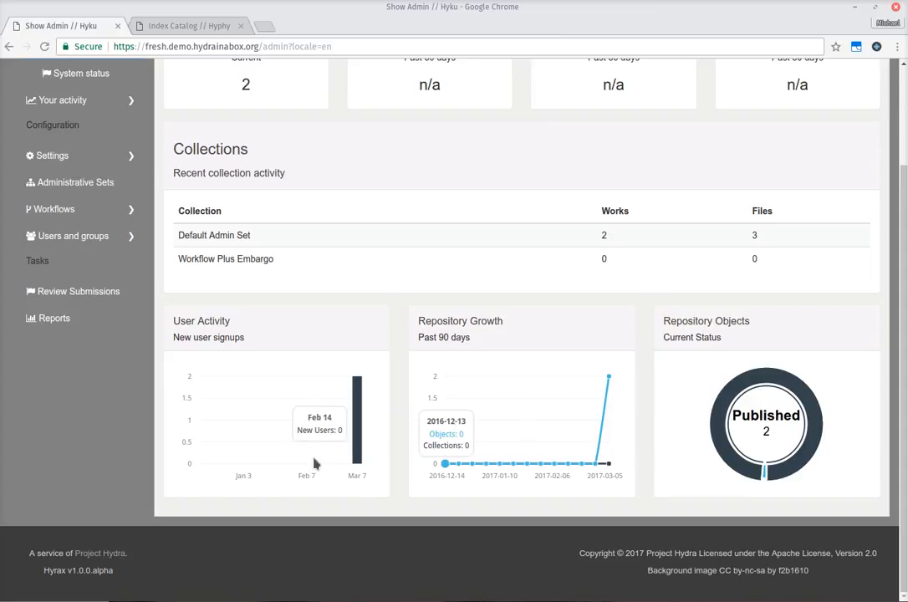
pyautogui.moveTo(540, 461)
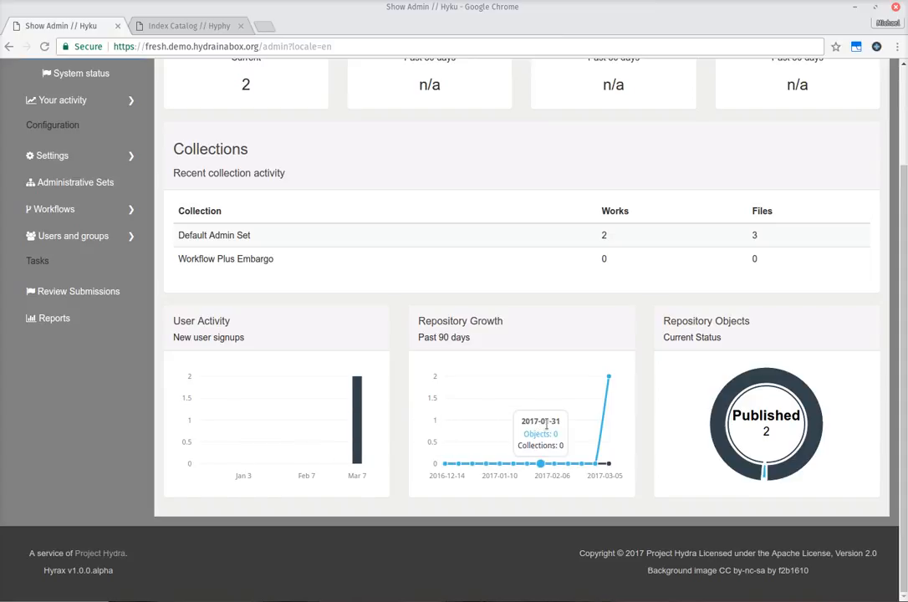
pyautogui.moveTo(498, 462)
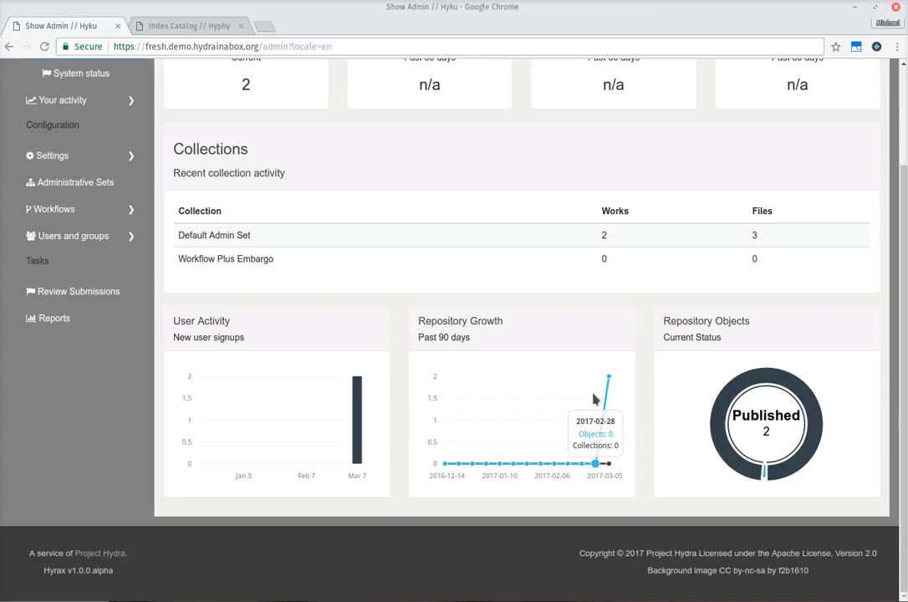
pyautogui.moveTo(609, 371)
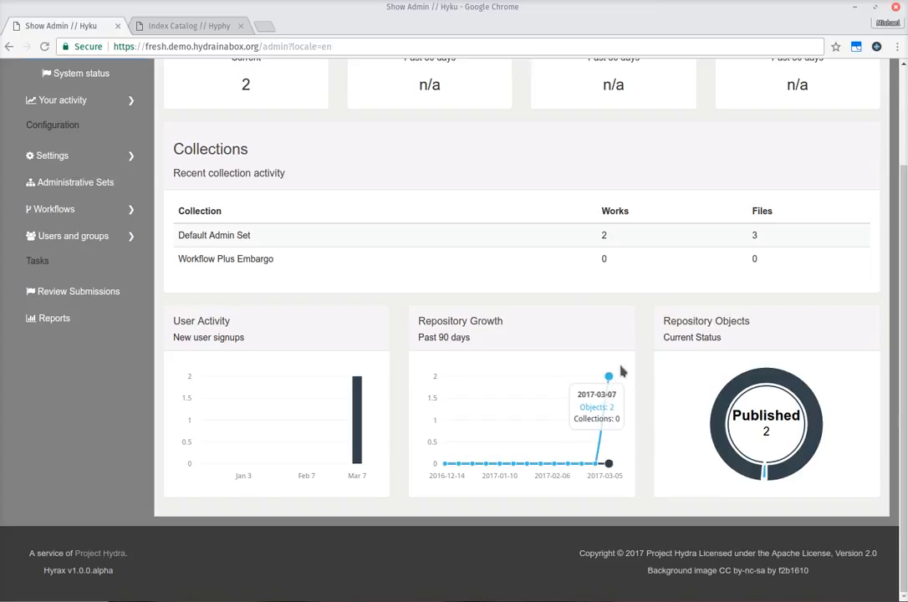
pyautogui.moveTo(729, 326)
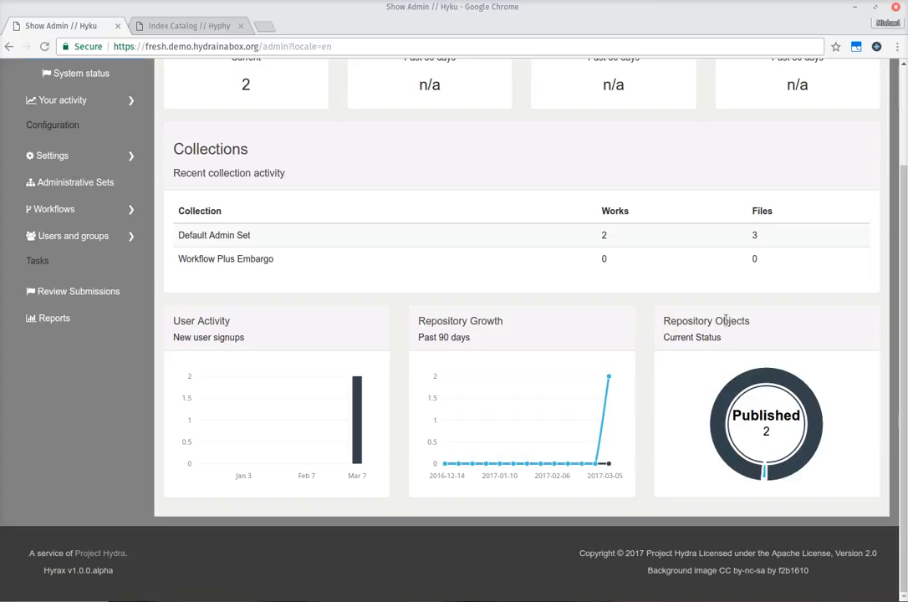
pyautogui.moveTo(477, 314)
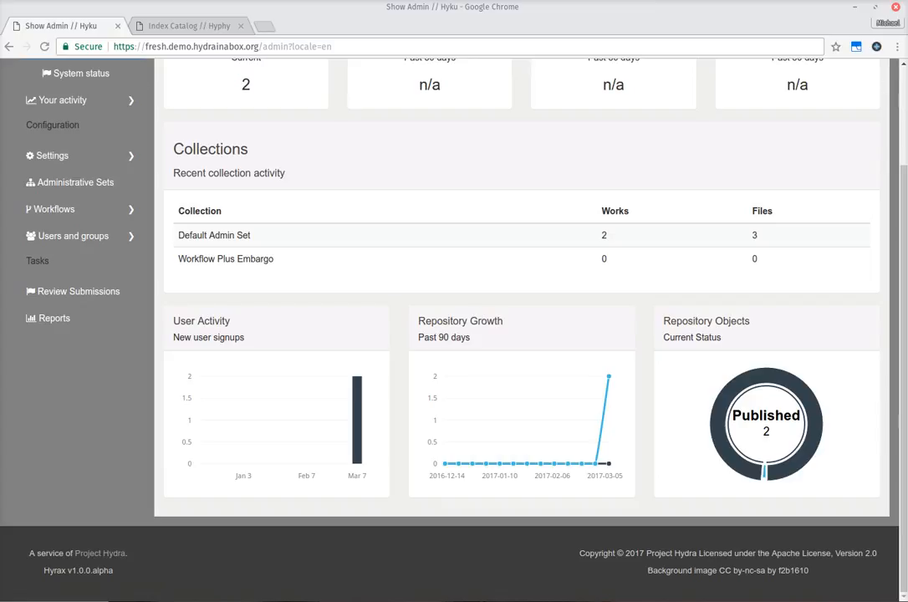
pyautogui.click(52, 155)
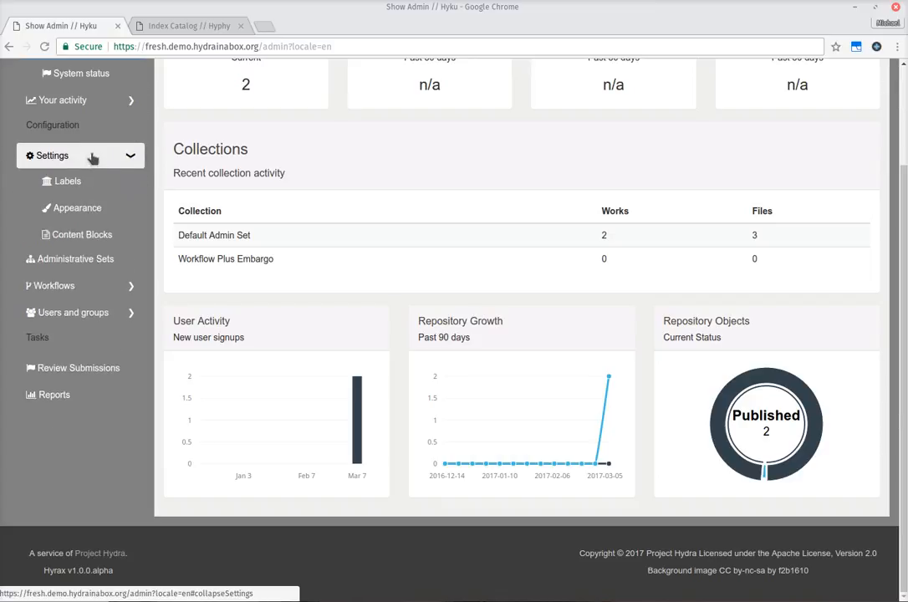
# Step: View the Content Blocks editor, switching between the About Page and Help Page tabs
pyautogui.click(81, 234)
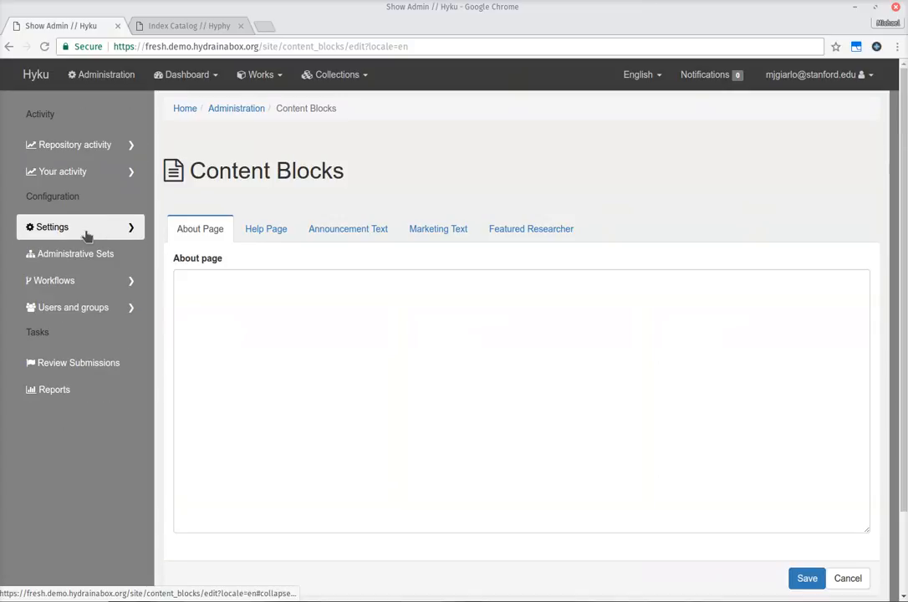
pyautogui.click(50, 227)
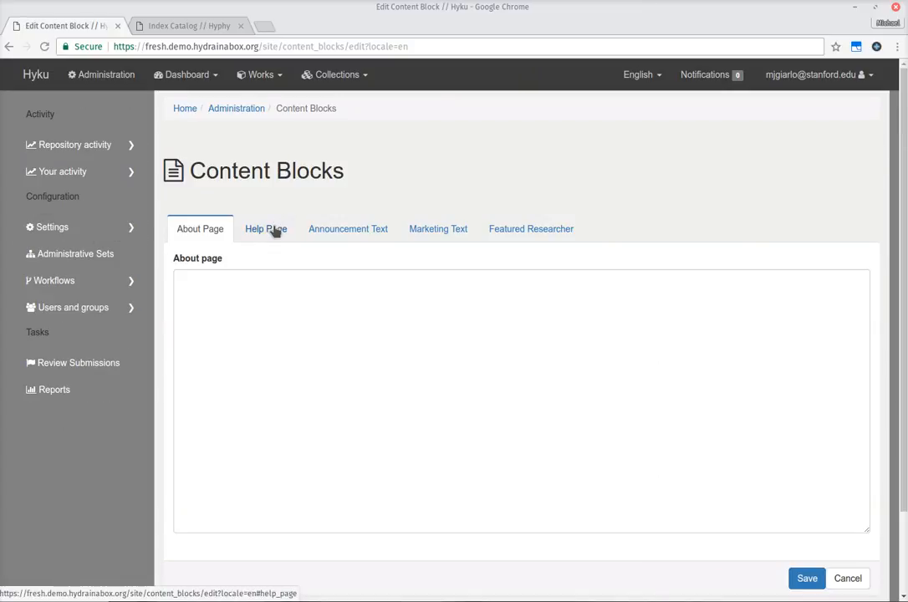
pyautogui.click(265, 227)
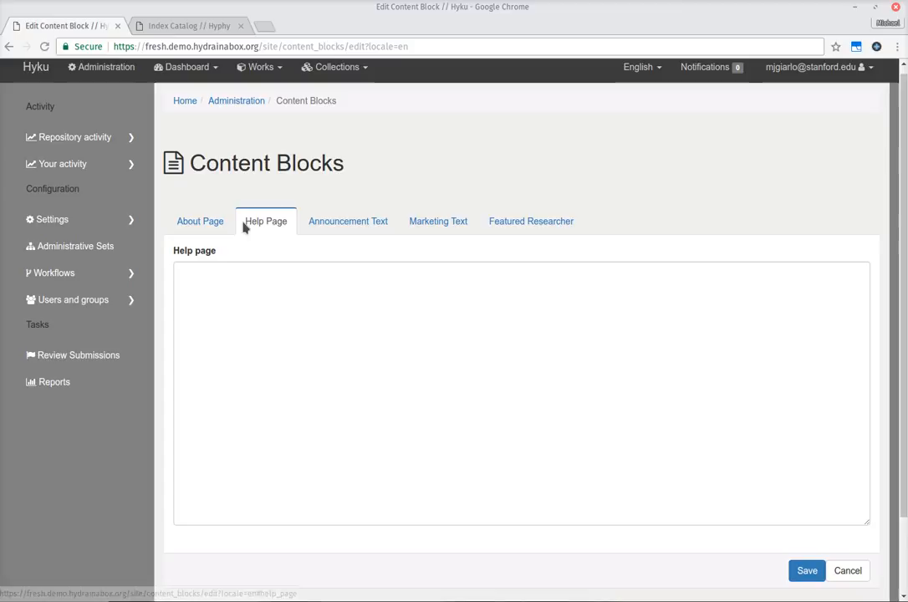
pyautogui.click(200, 221)
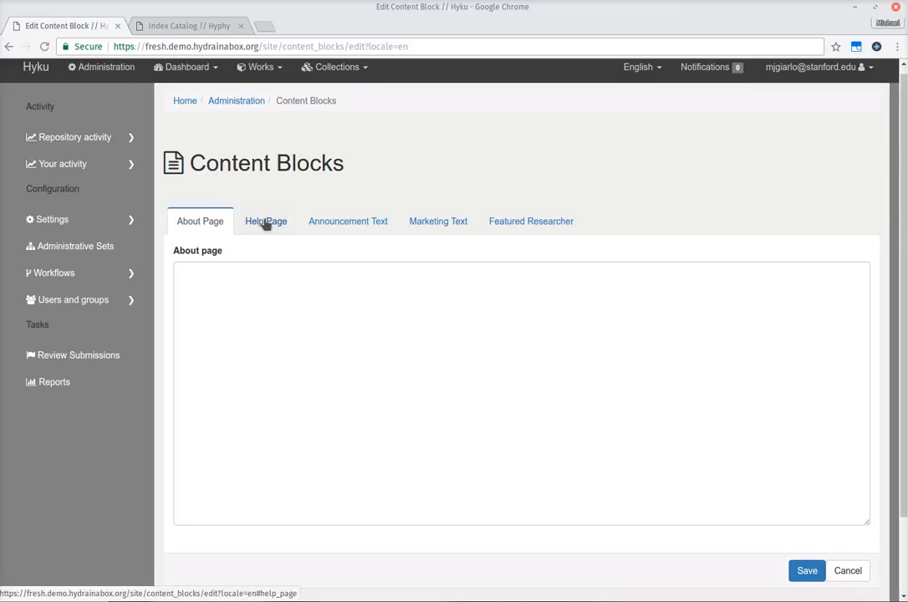
# Step: Go to the public home page and show the empty Help page
pyautogui.click(266, 220)
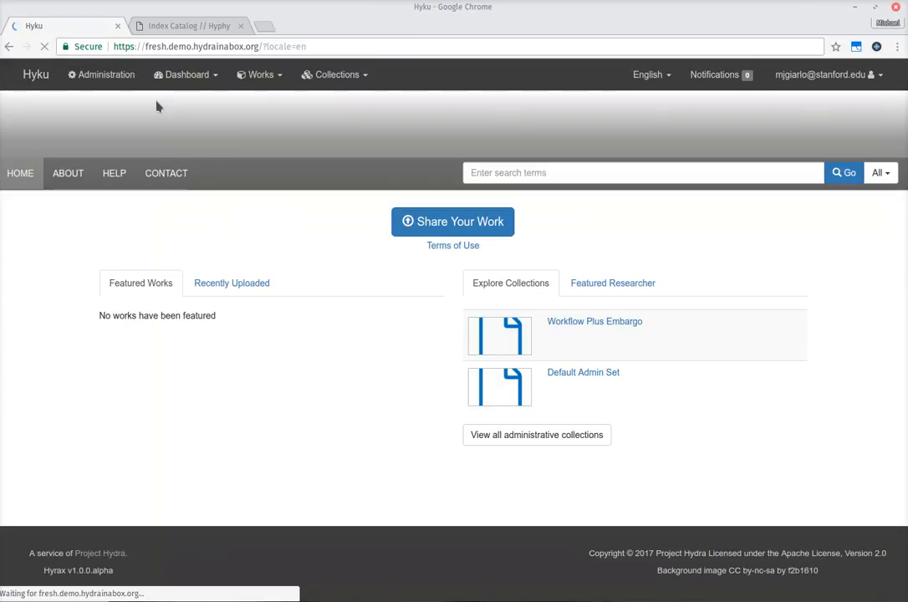
pyautogui.click(113, 172)
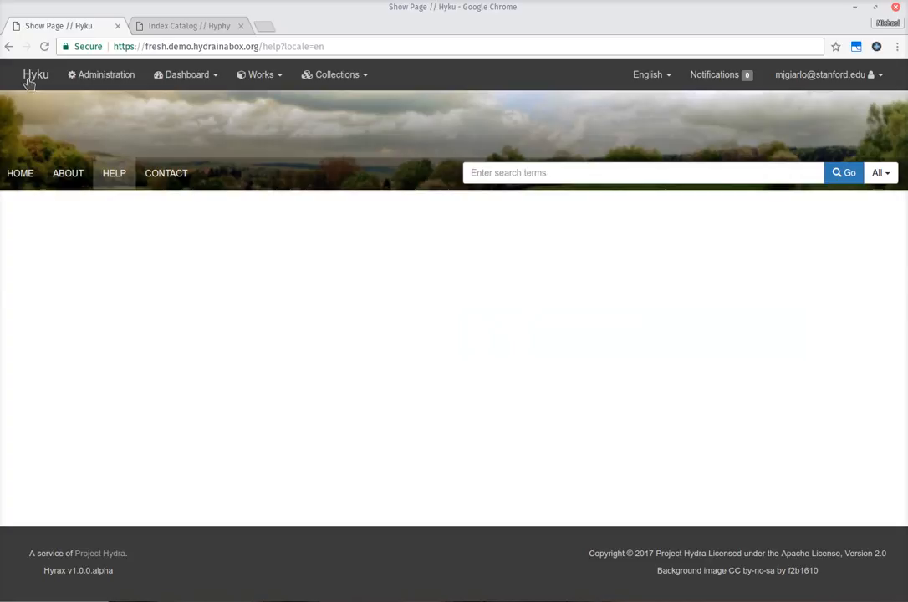
pyautogui.moveTo(100, 73)
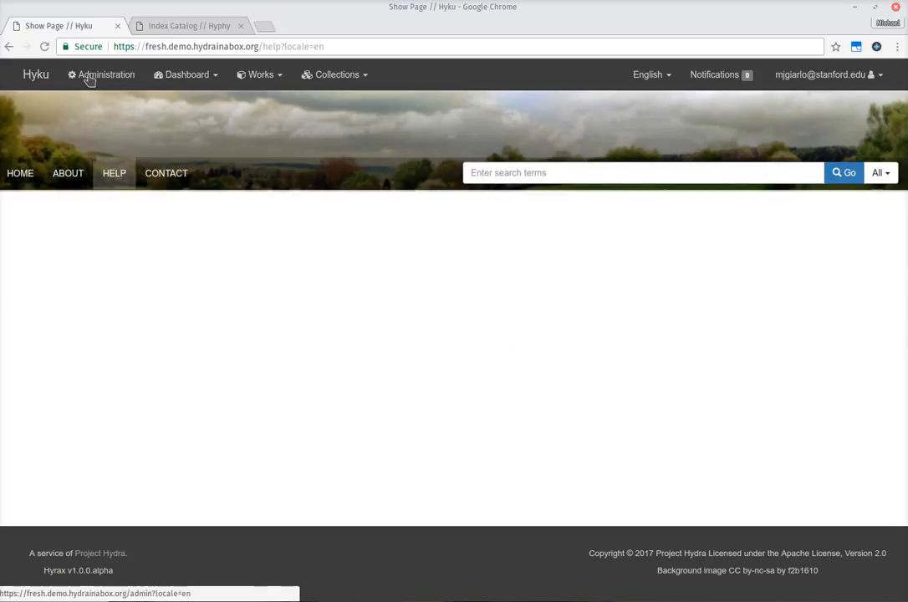
# Step: From Administration > Manage groups, open the Biology Department group for editing
pyautogui.click(100, 73)
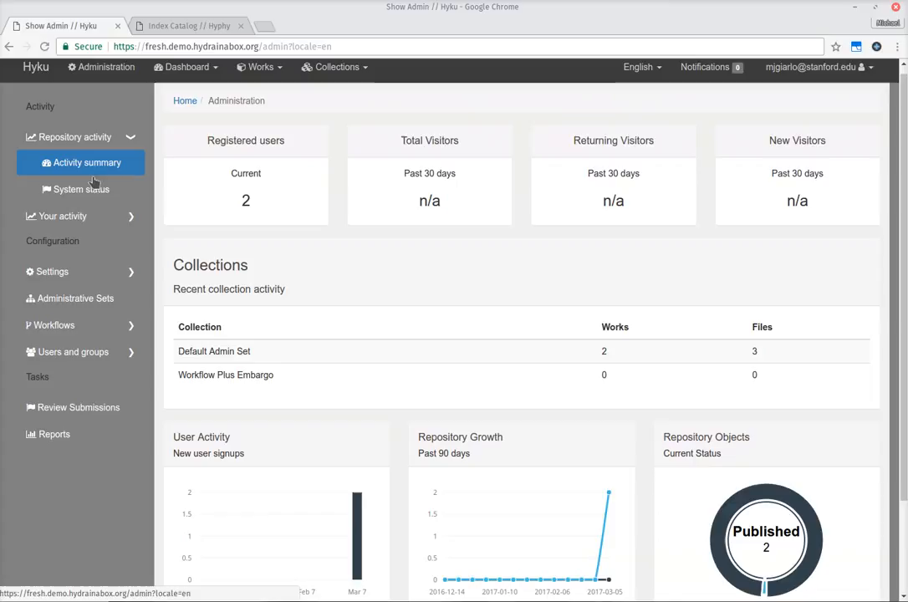
pyautogui.click(74, 351)
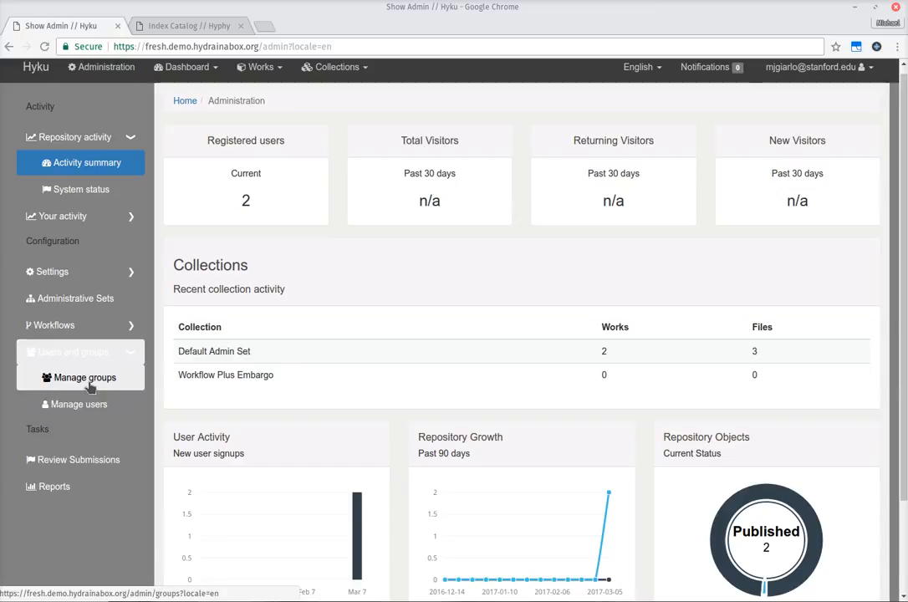
pyautogui.click(83, 378)
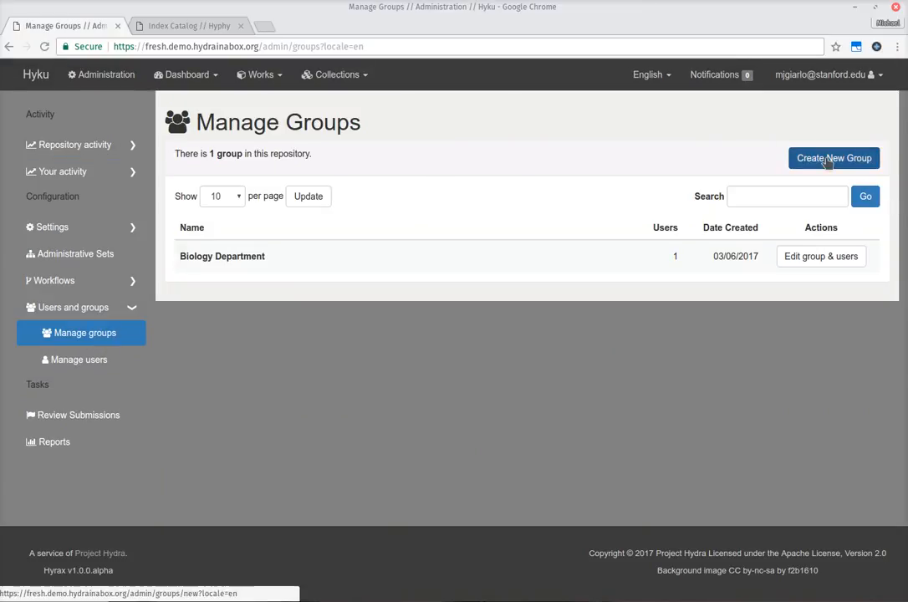
pyautogui.moveTo(219, 256)
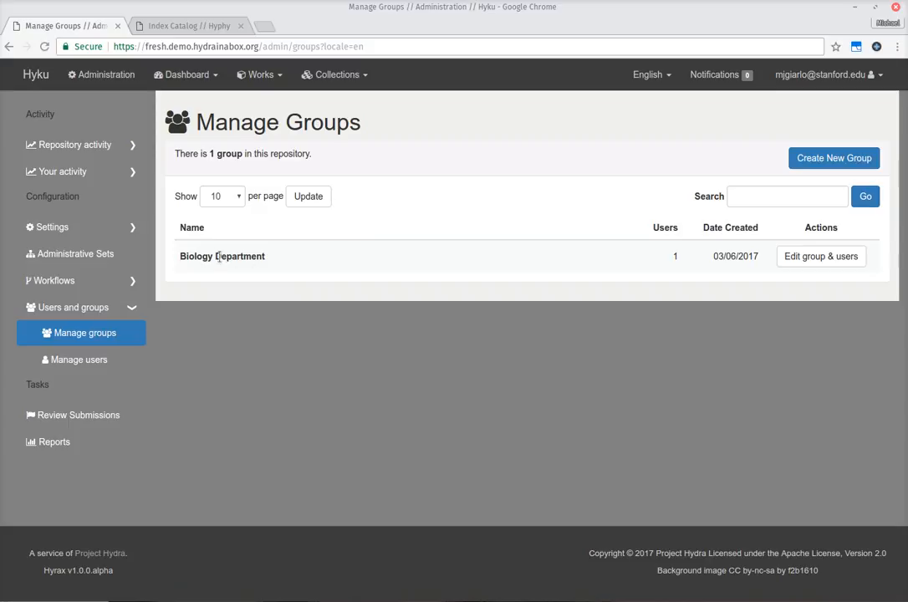
pyautogui.moveTo(249, 261)
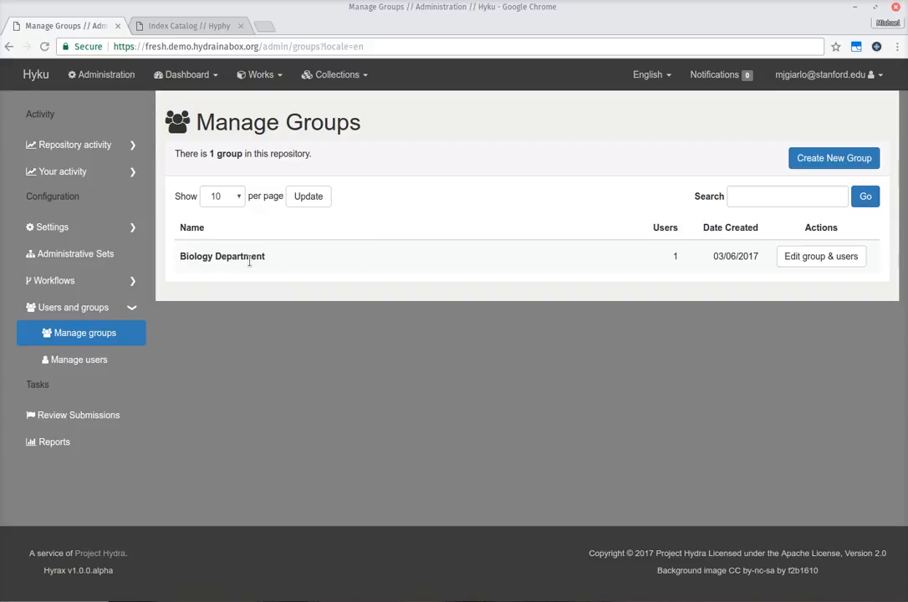
pyautogui.moveTo(819, 247)
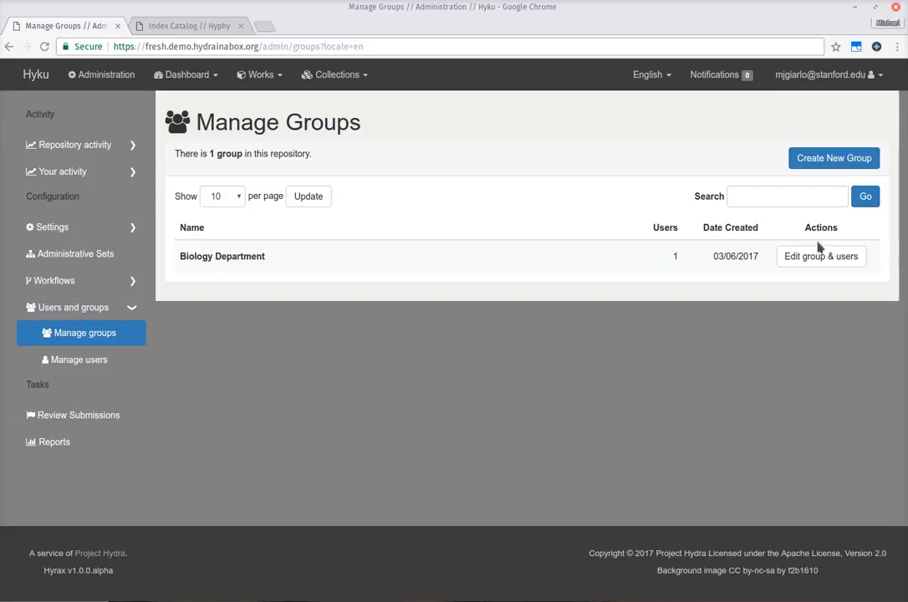
pyautogui.click(819, 255)
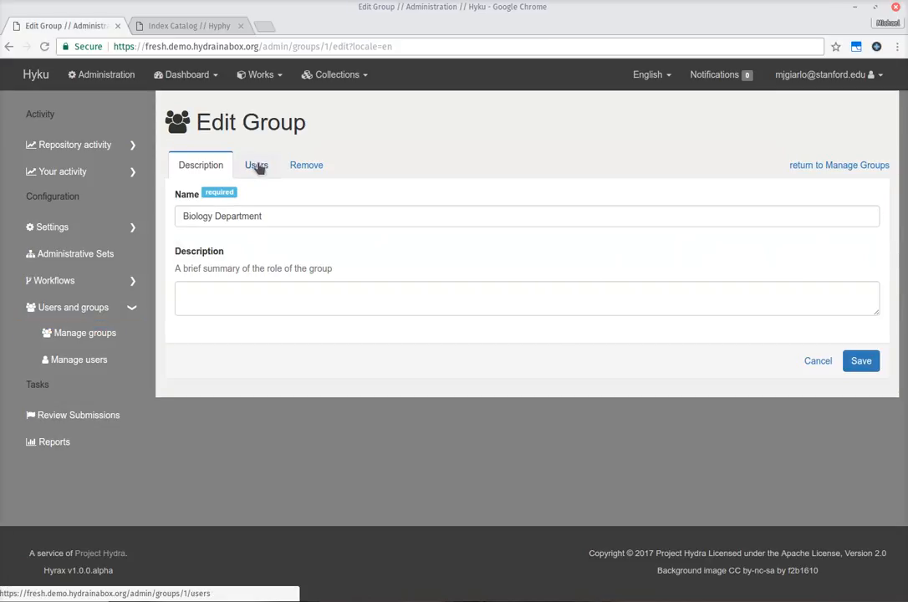
pyautogui.click(256, 166)
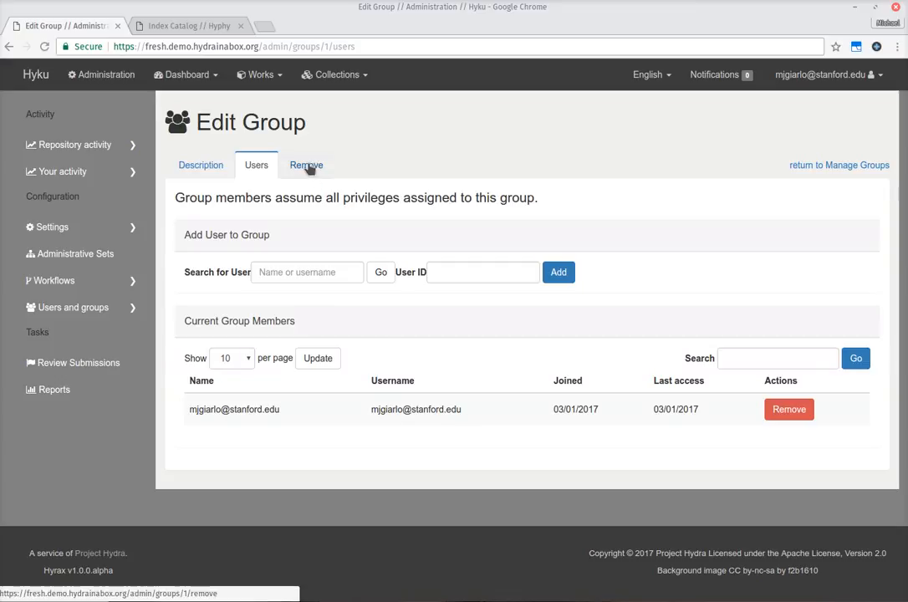
pyautogui.click(306, 166)
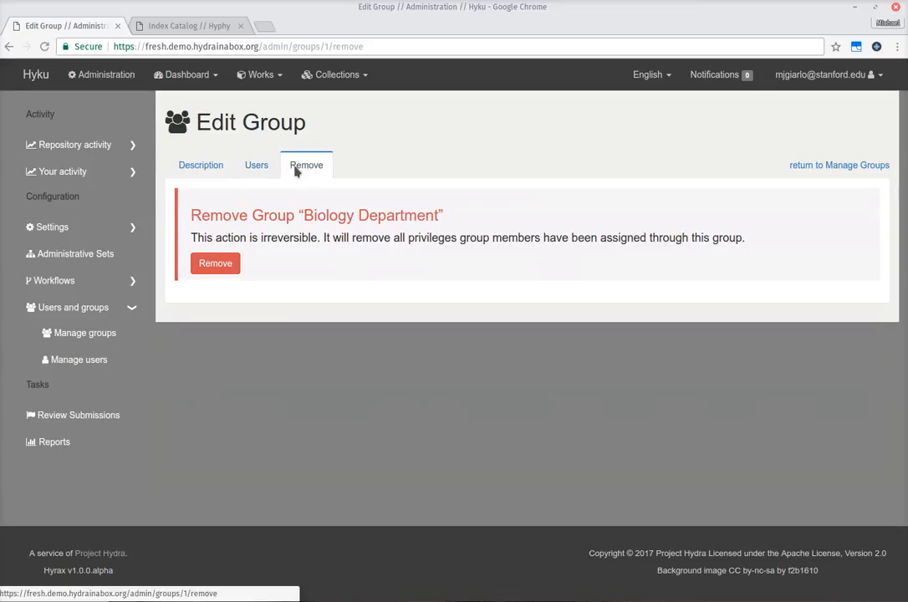
pyautogui.click(201, 165)
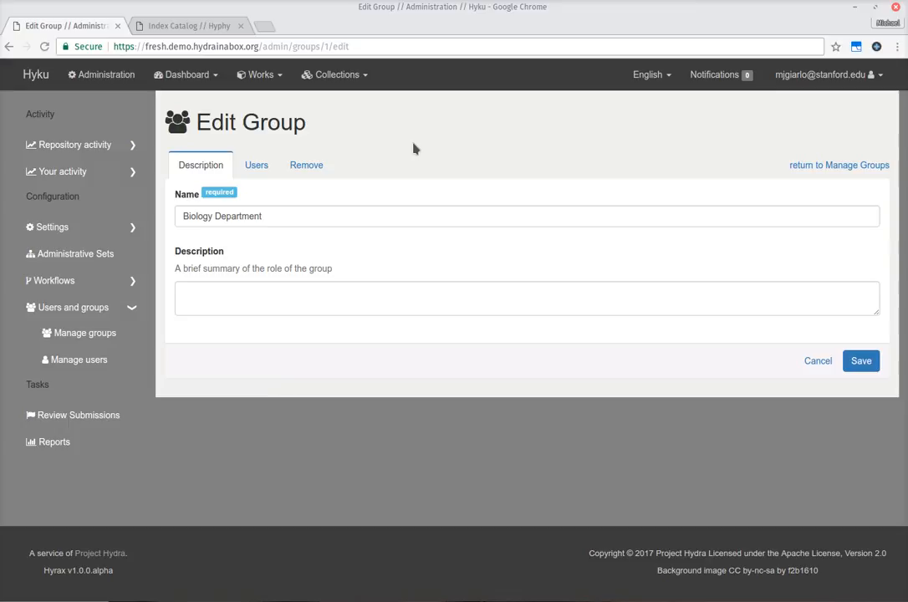
pyautogui.moveTo(409, 157)
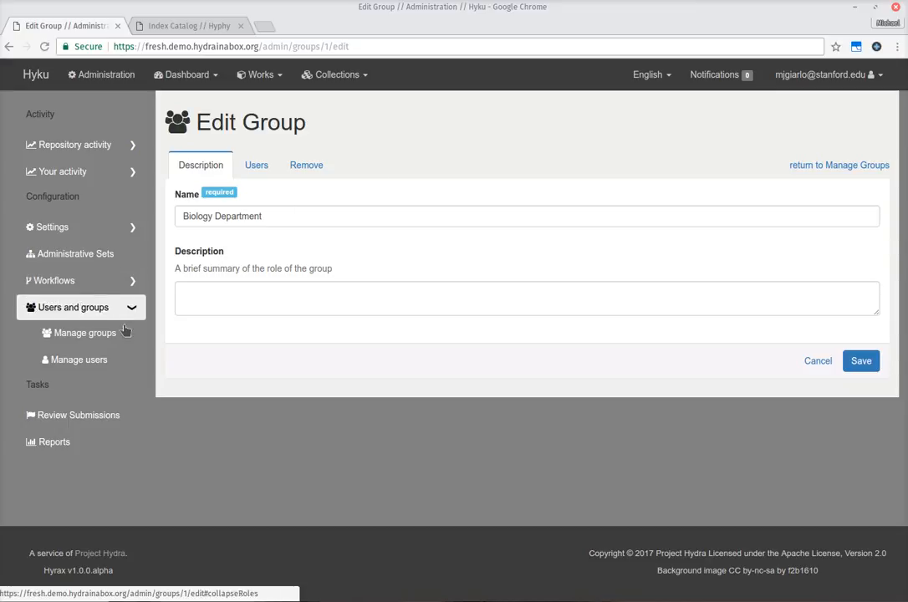
# Step: Show the Review Submissions queue, which lists no works under review
pyautogui.click(78, 414)
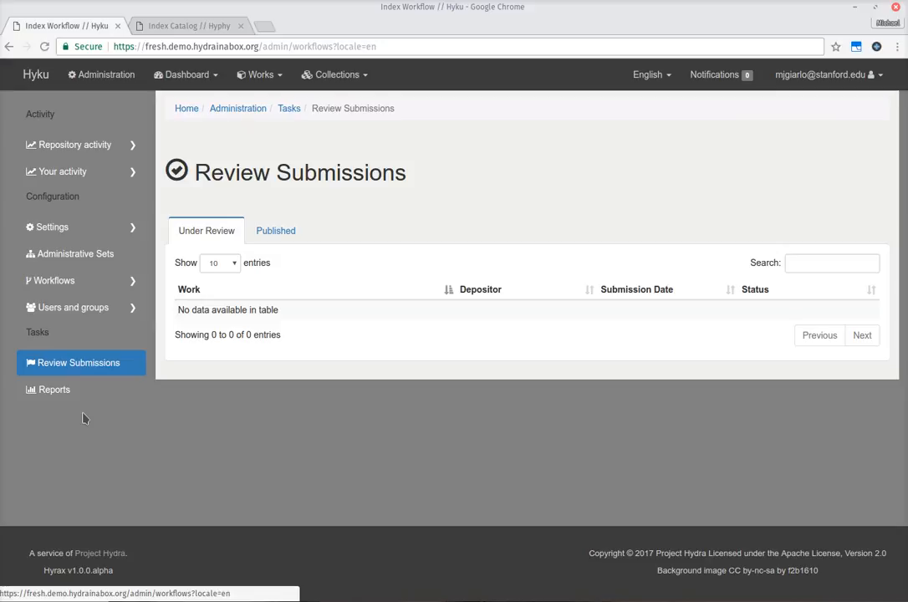
pyautogui.moveTo(109, 350)
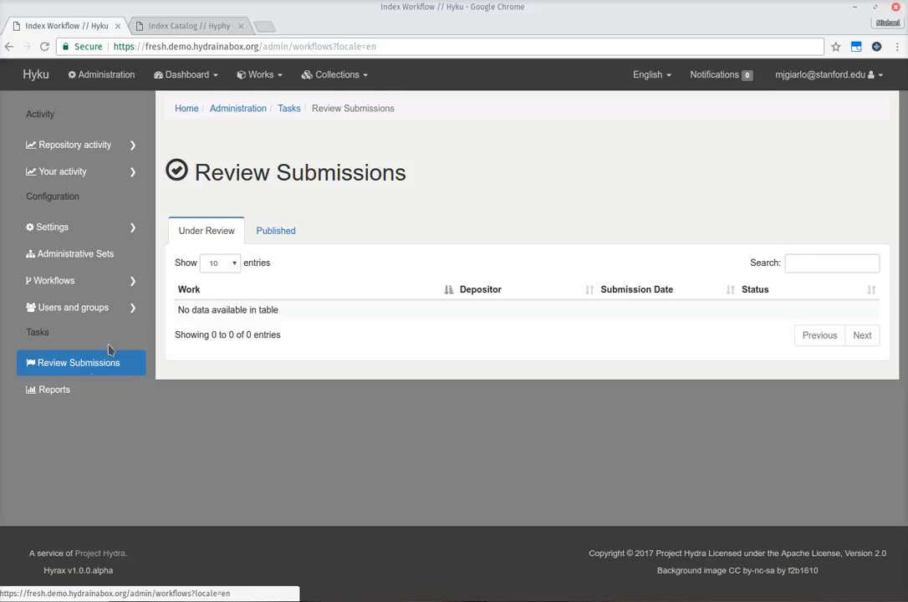
pyautogui.moveTo(387, 219)
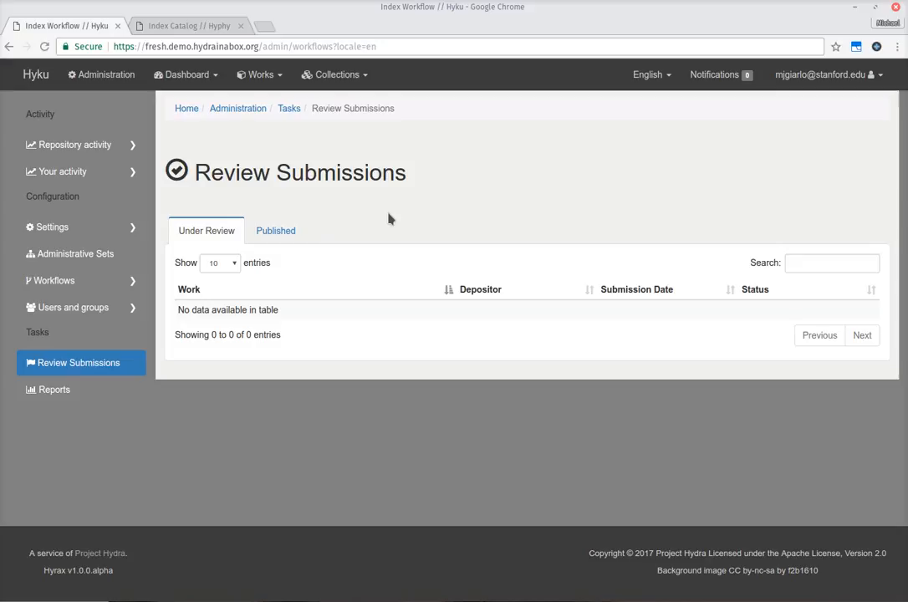
pyautogui.moveTo(268, 214)
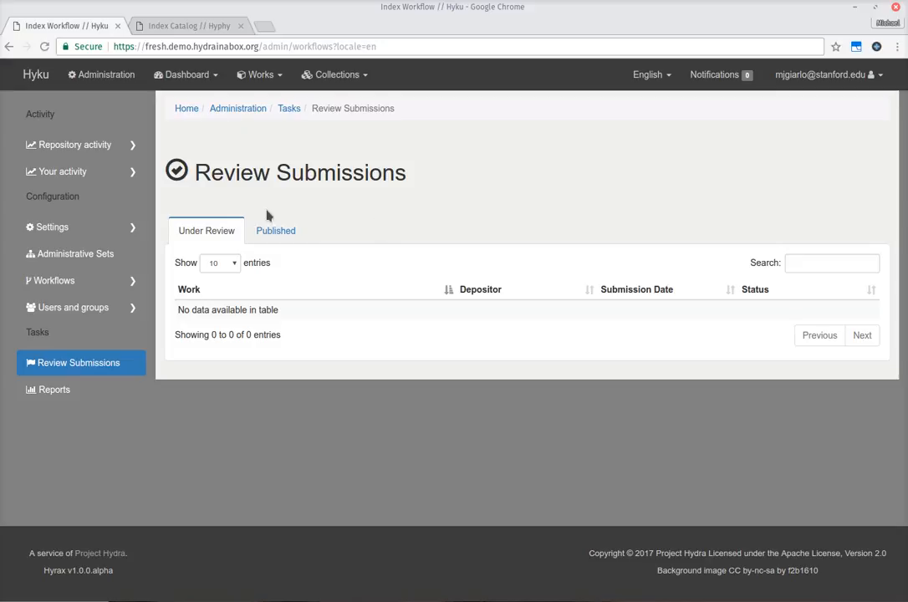
pyautogui.moveTo(434, 194)
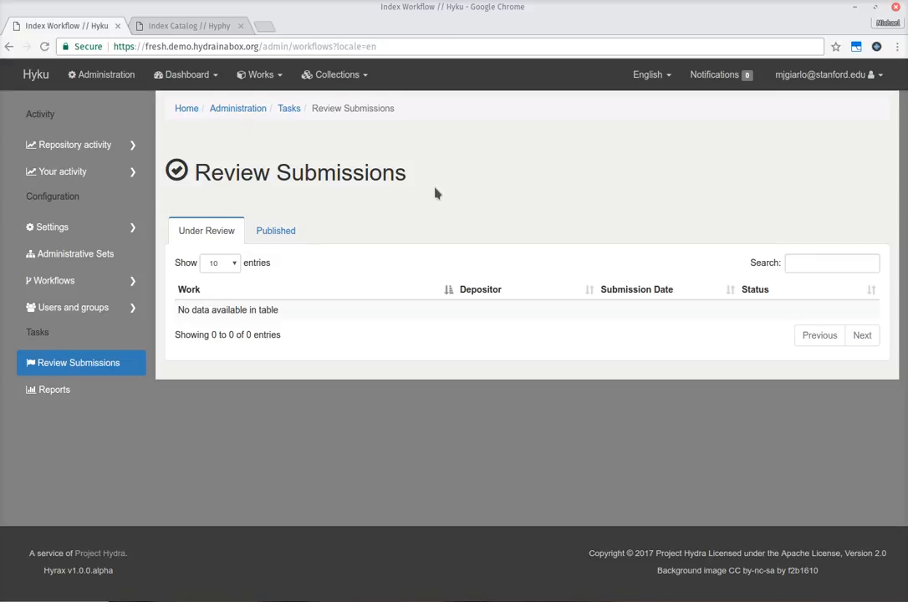
pyautogui.moveTo(414, 308)
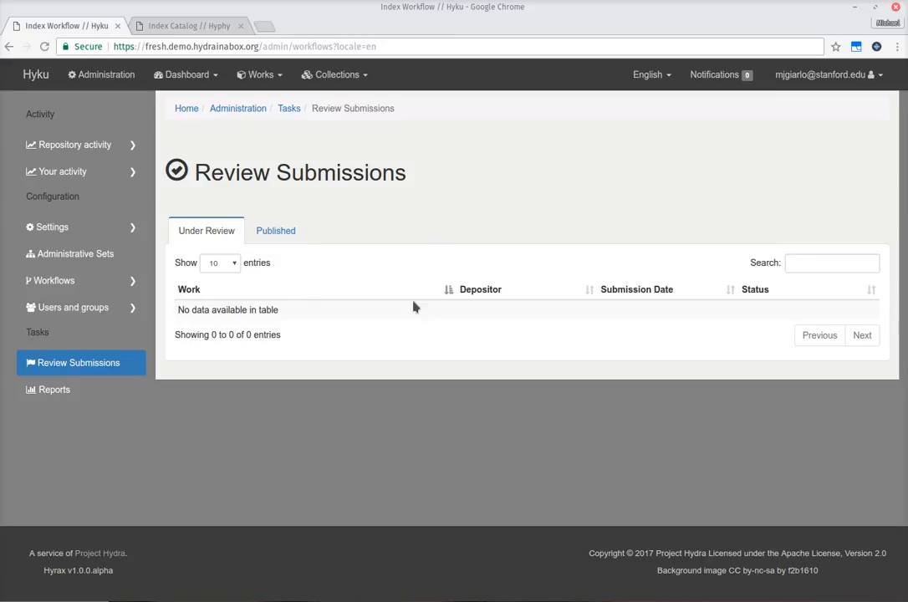
pyautogui.moveTo(468, 298)
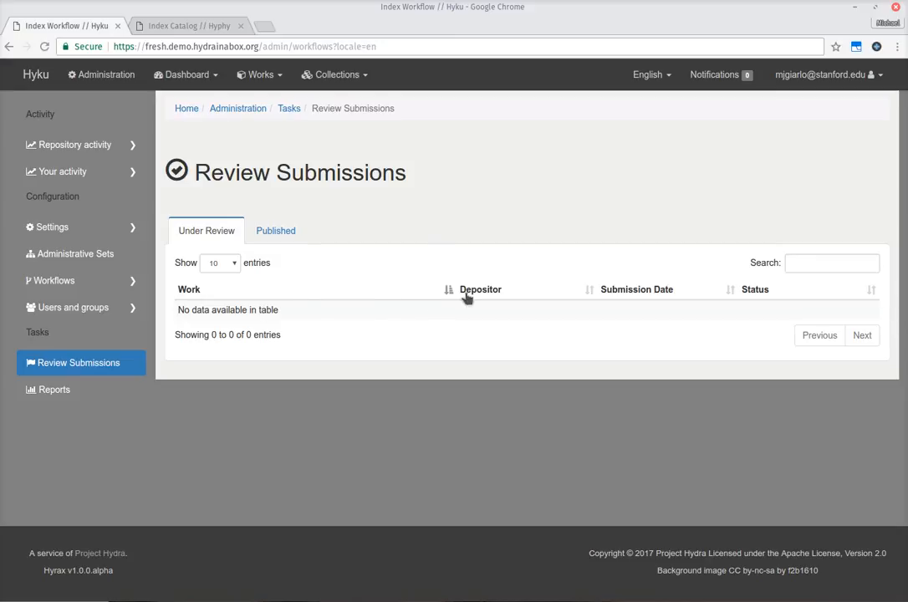
pyautogui.moveTo(649, 301)
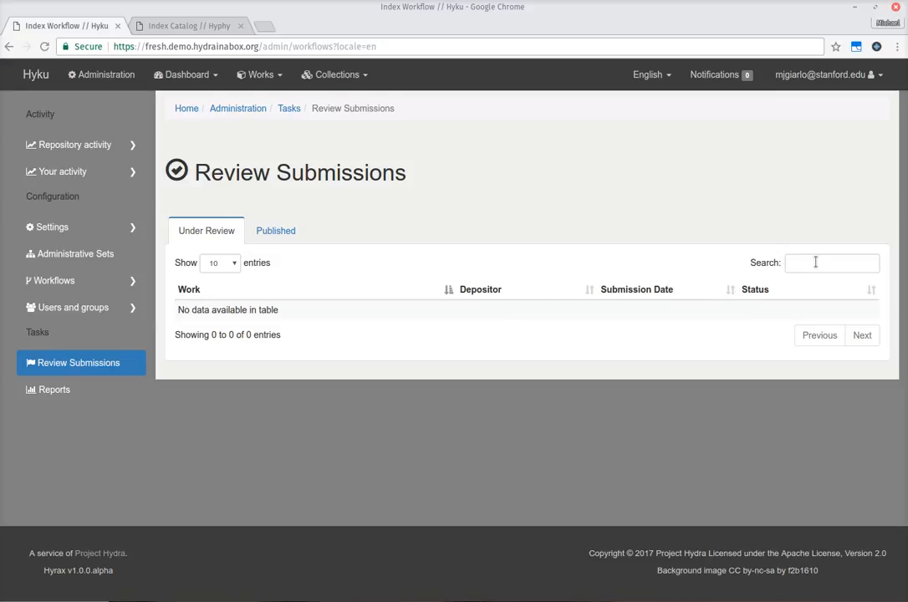
pyautogui.moveTo(274, 231)
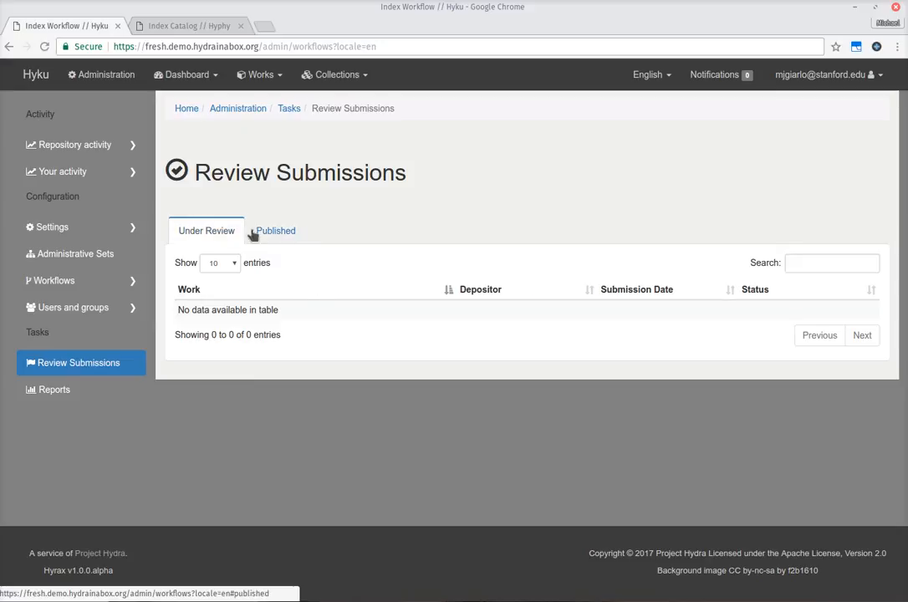
pyautogui.moveTo(292, 231)
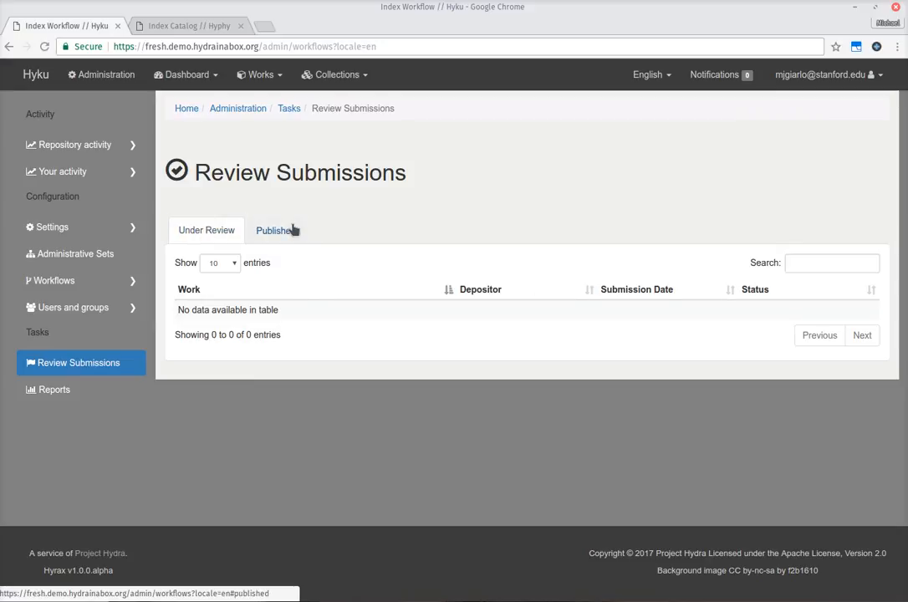
pyautogui.moveTo(410, 210)
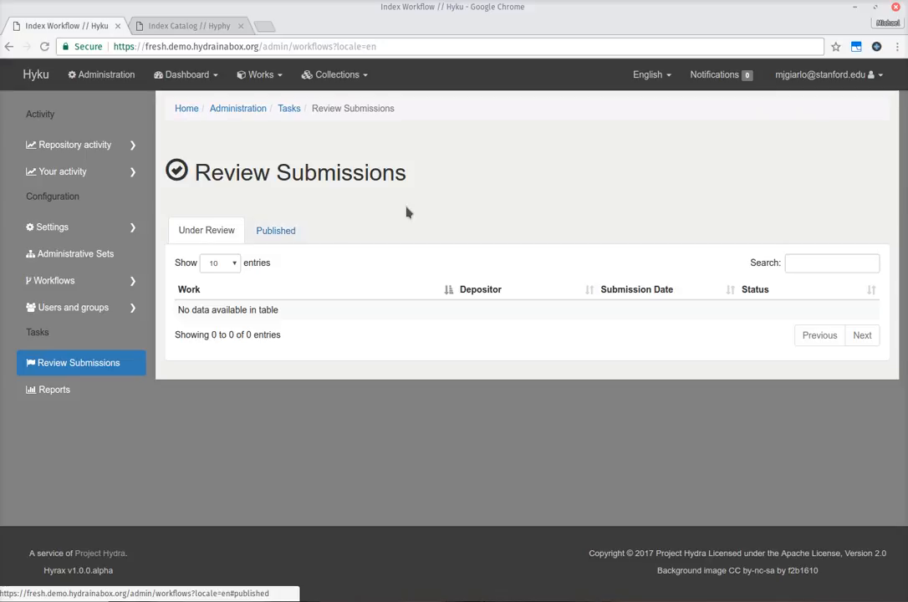
pyautogui.moveTo(271, 518)
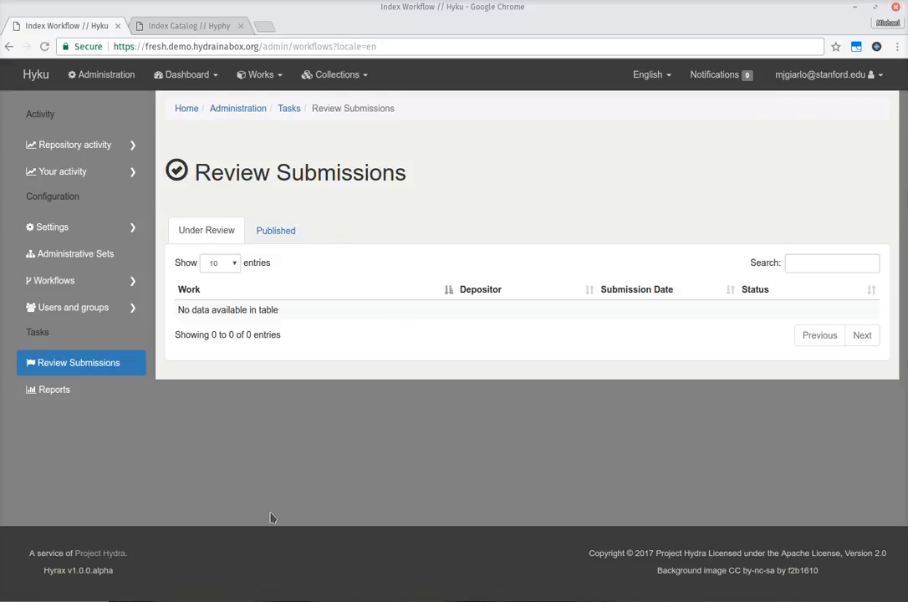
pyautogui.moveTo(401, 445)
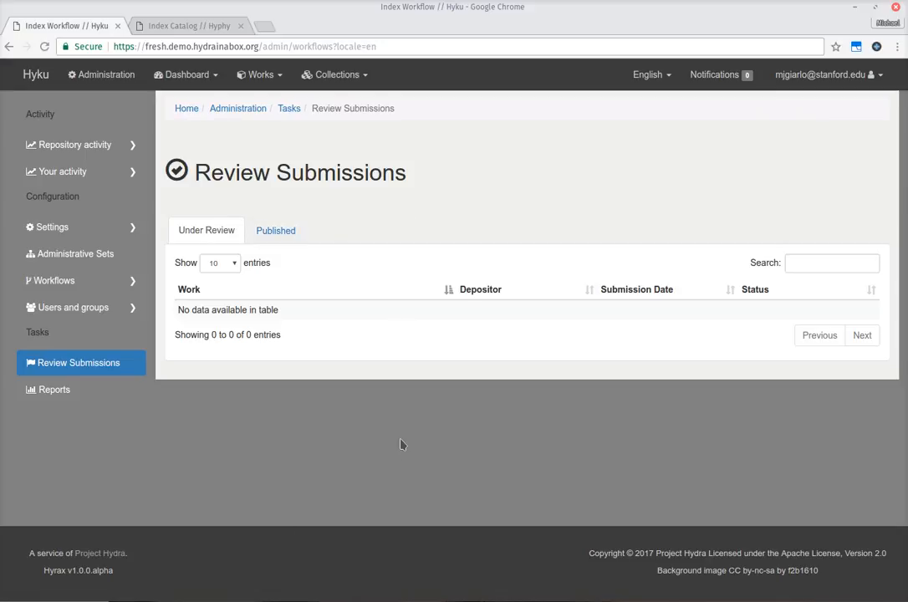
pyautogui.moveTo(569, 198)
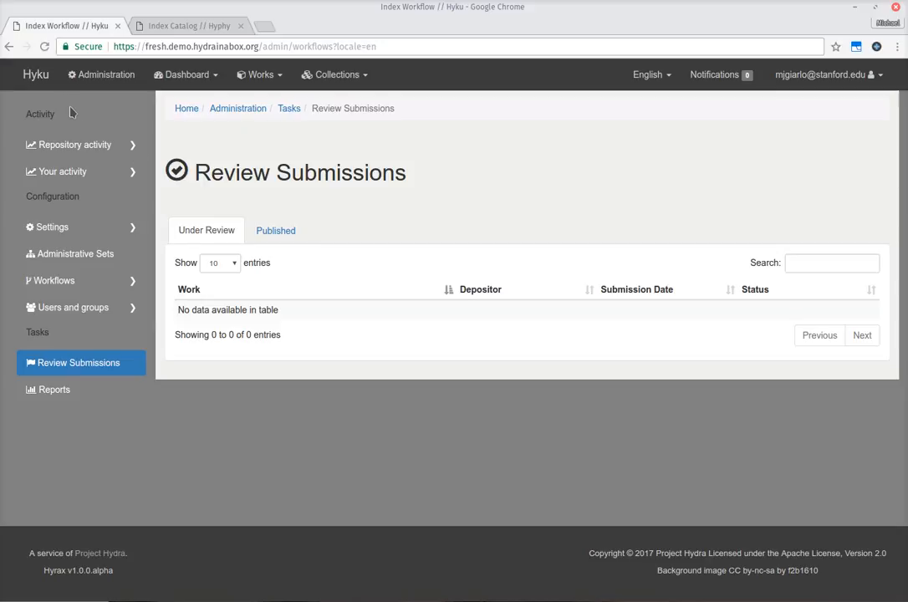
# Step: Return to the home page and visit the public About and Help pages
pyautogui.click(37, 73)
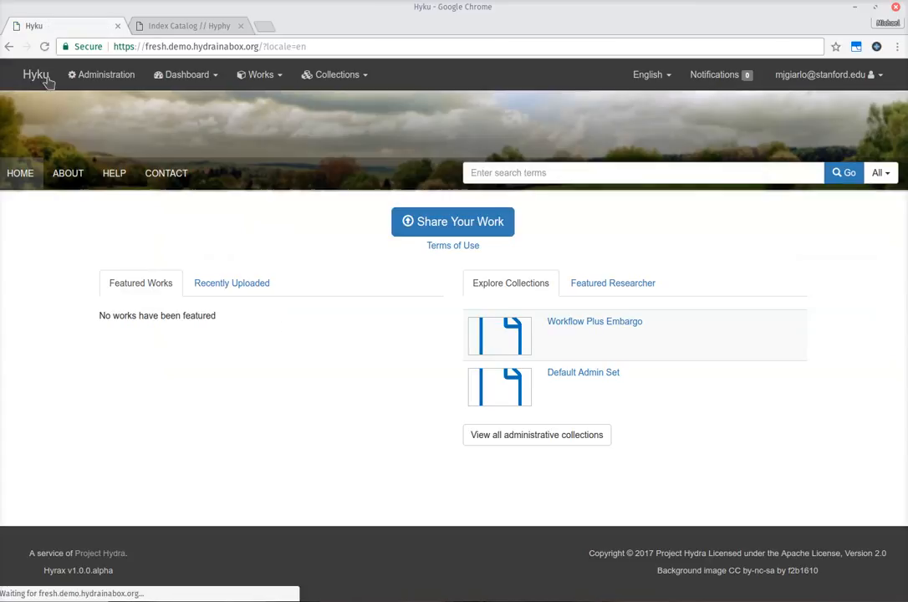
pyautogui.click(67, 173)
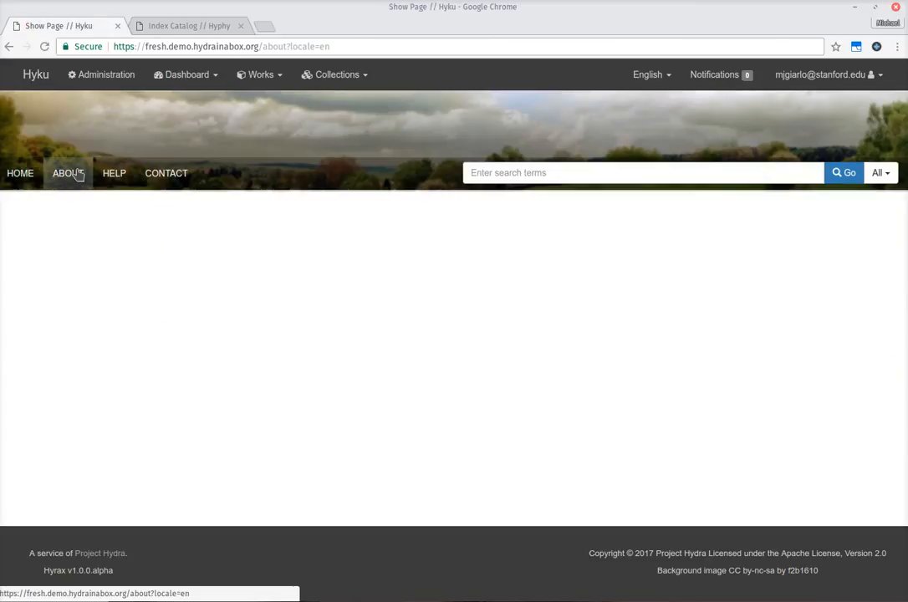
pyautogui.moveTo(114, 173)
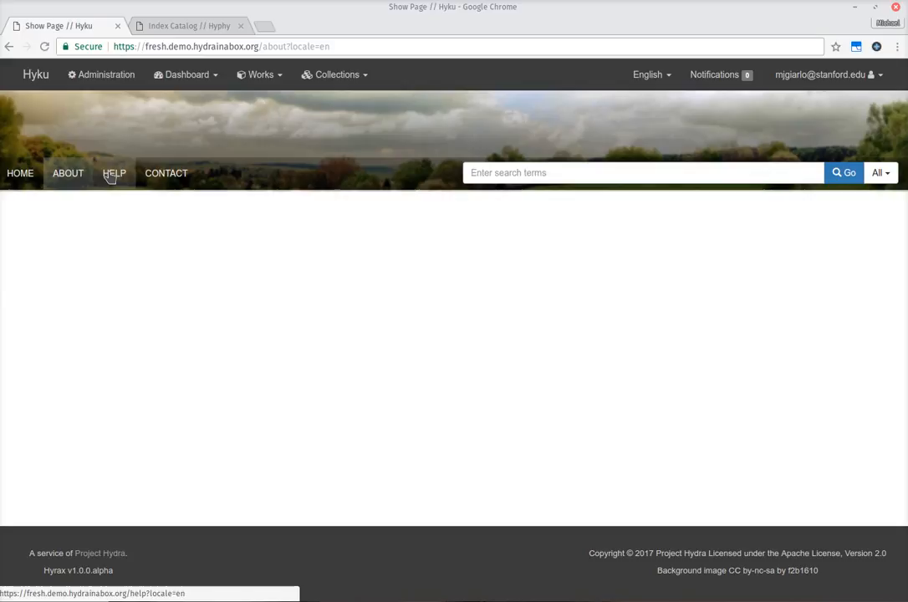
pyautogui.click(114, 172)
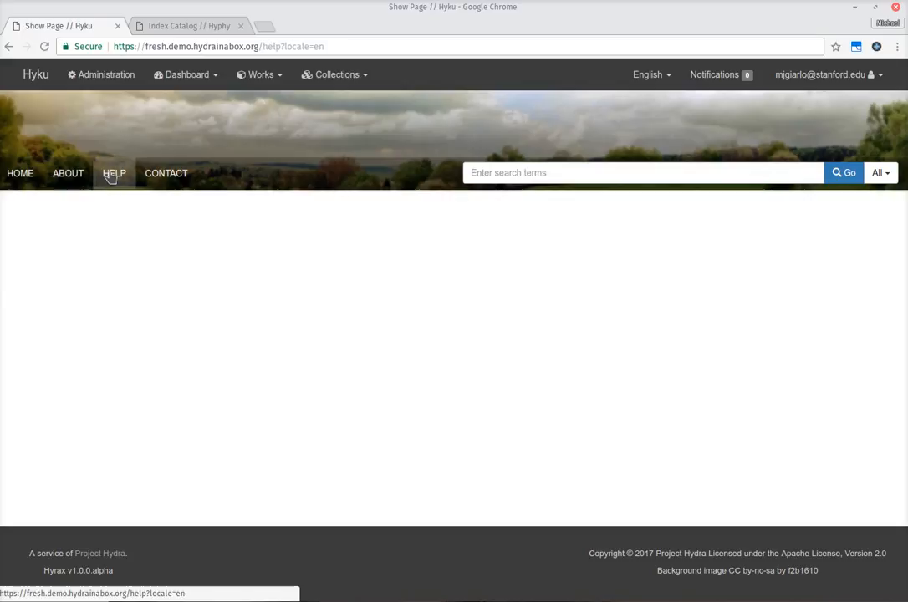
pyautogui.moveTo(314, 496)
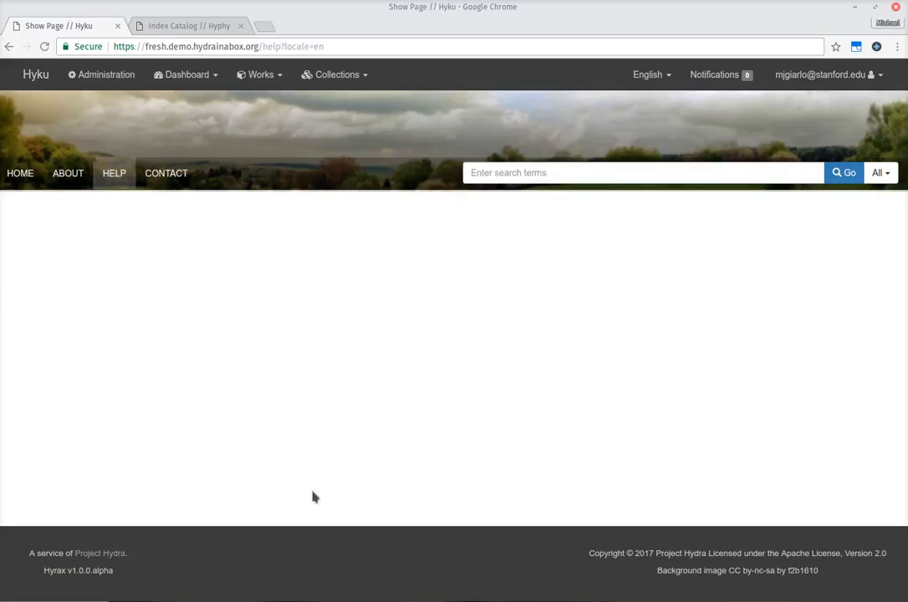
pyautogui.moveTo(311, 558)
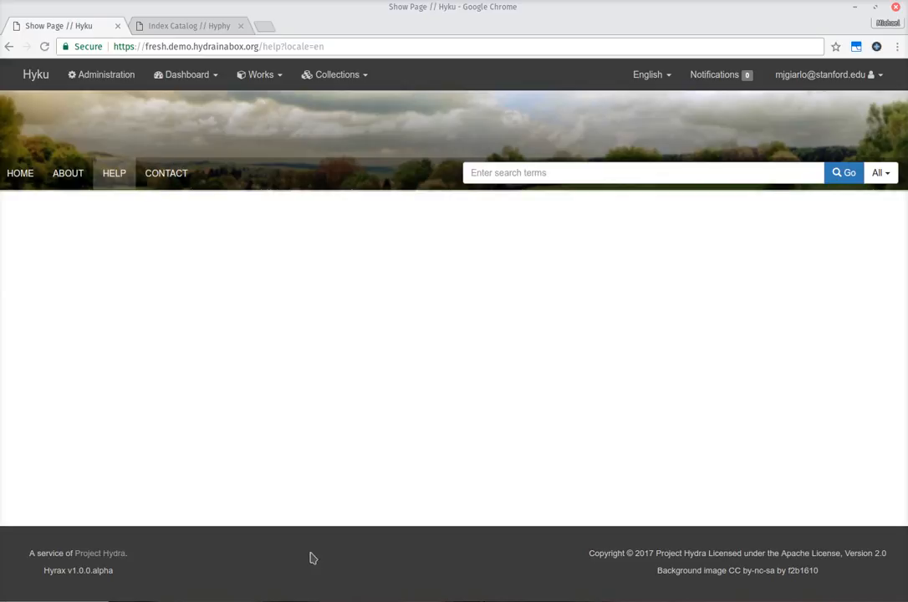
pyautogui.moveTo(37, 73)
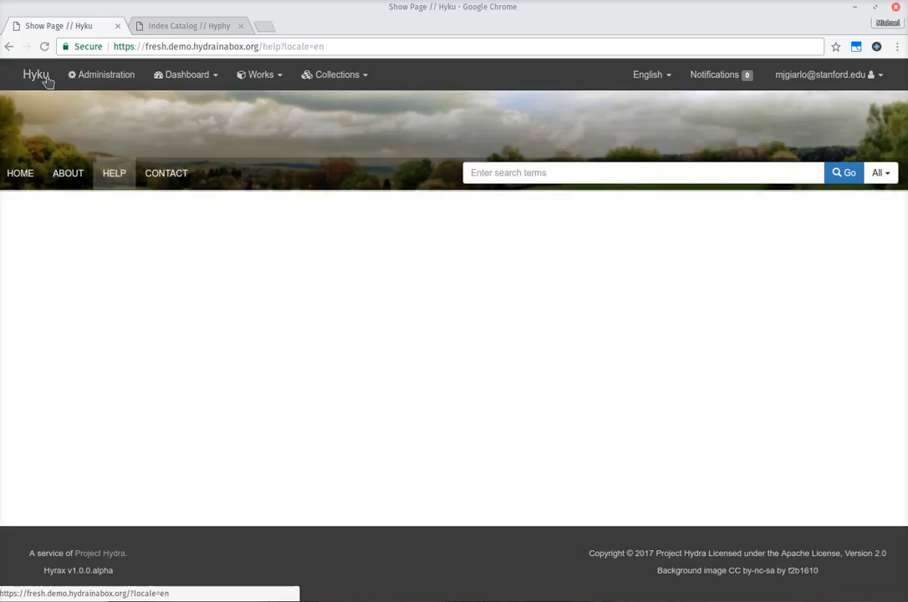
pyautogui.click(259, 74)
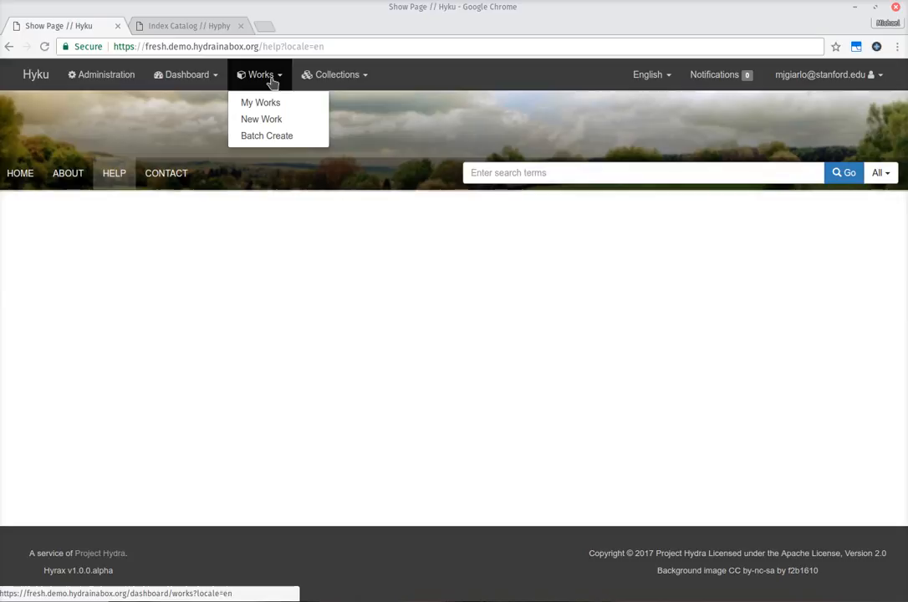
pyautogui.moveTo(261, 119)
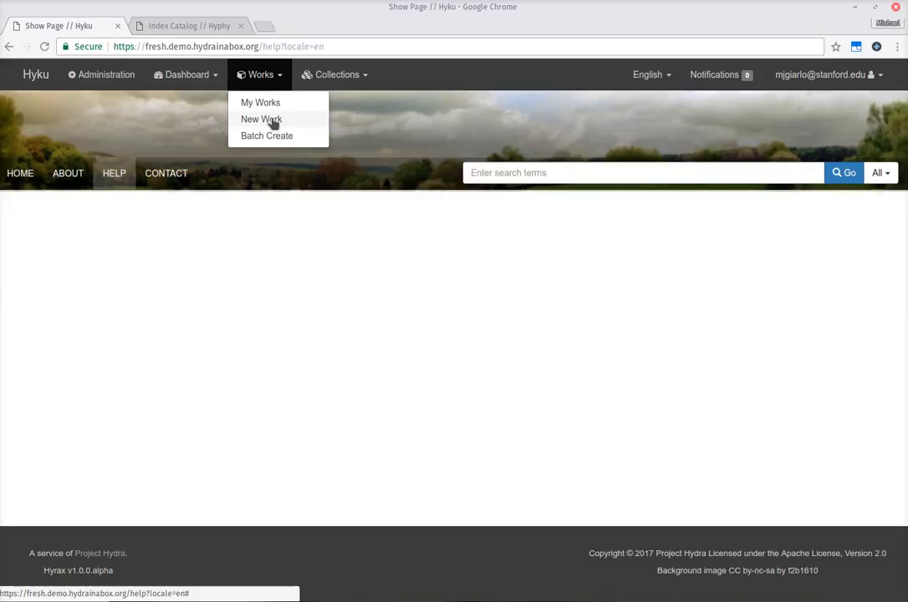
pyautogui.click(261, 119)
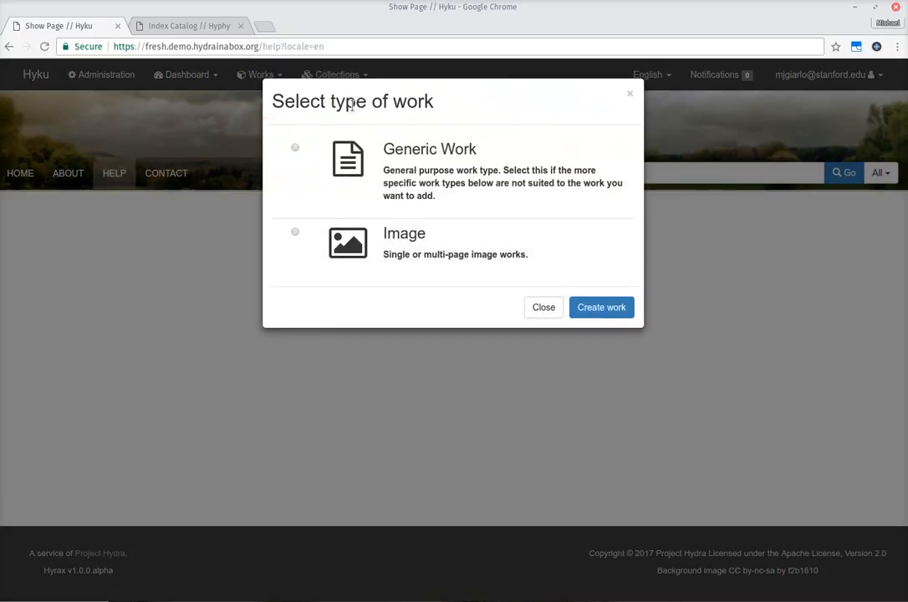
pyautogui.moveTo(526, 112)
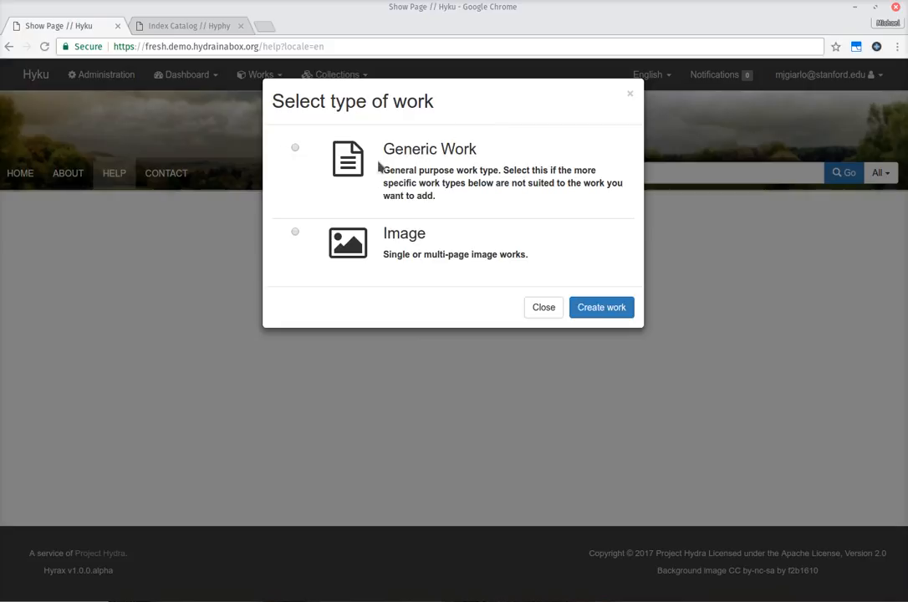
pyautogui.moveTo(353, 181)
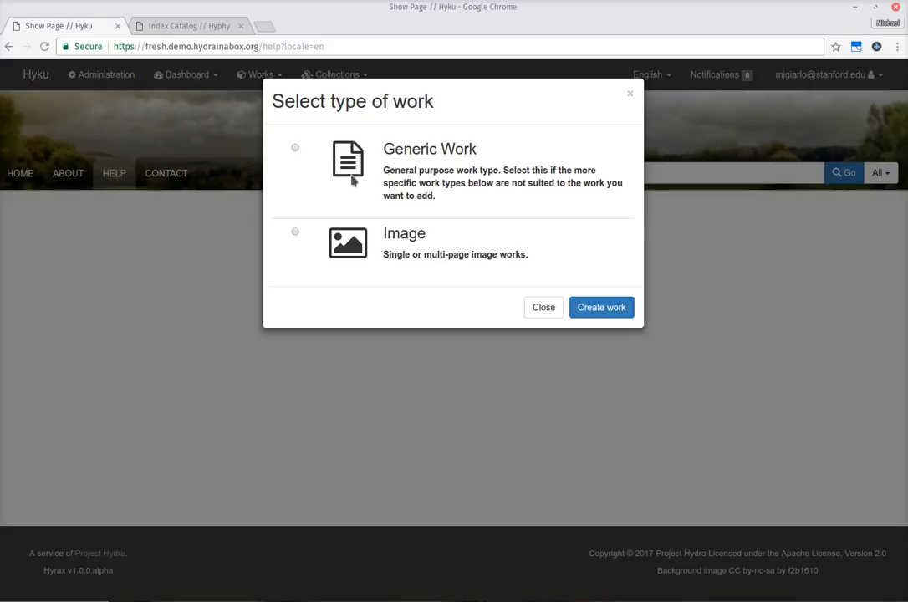
pyautogui.moveTo(448, 166)
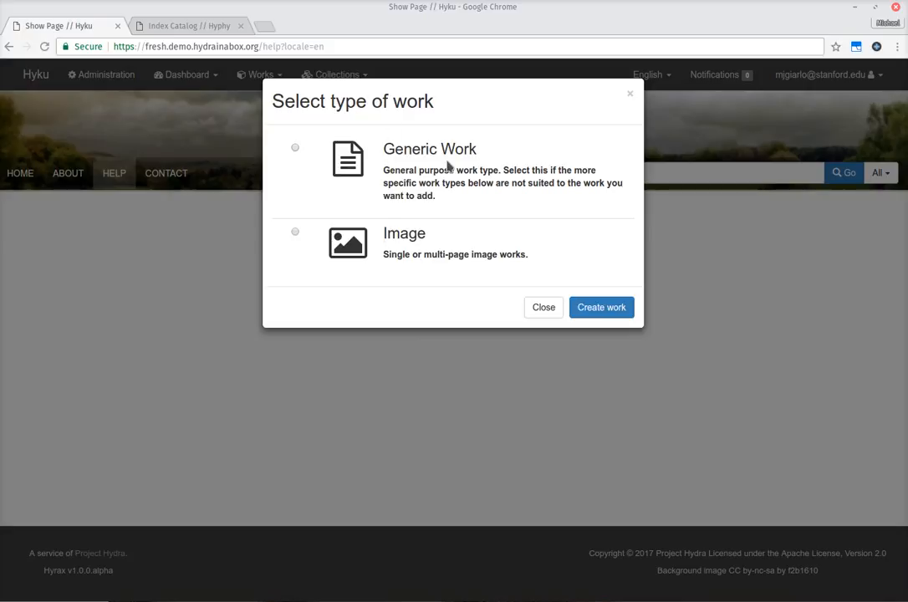
pyautogui.moveTo(306, 148)
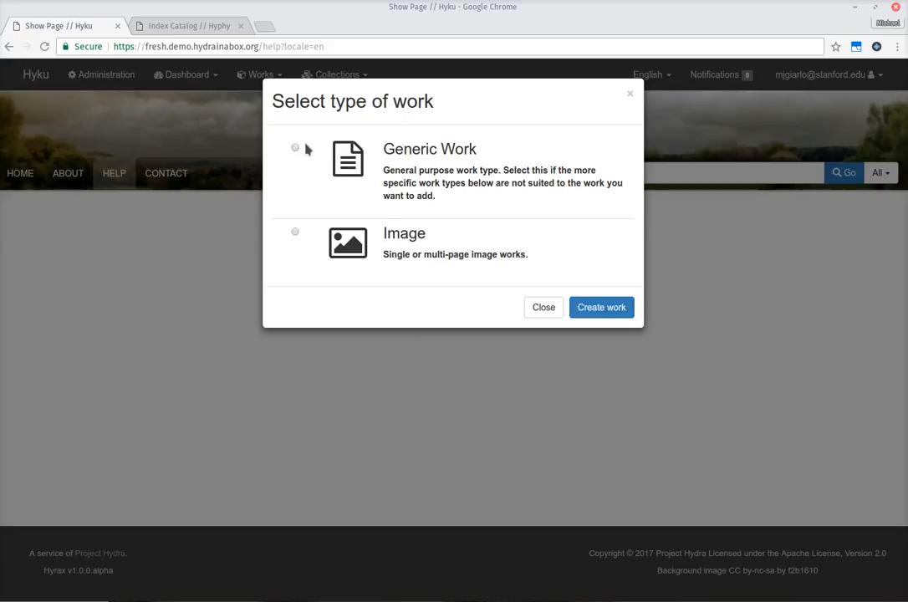
pyautogui.click(295, 147)
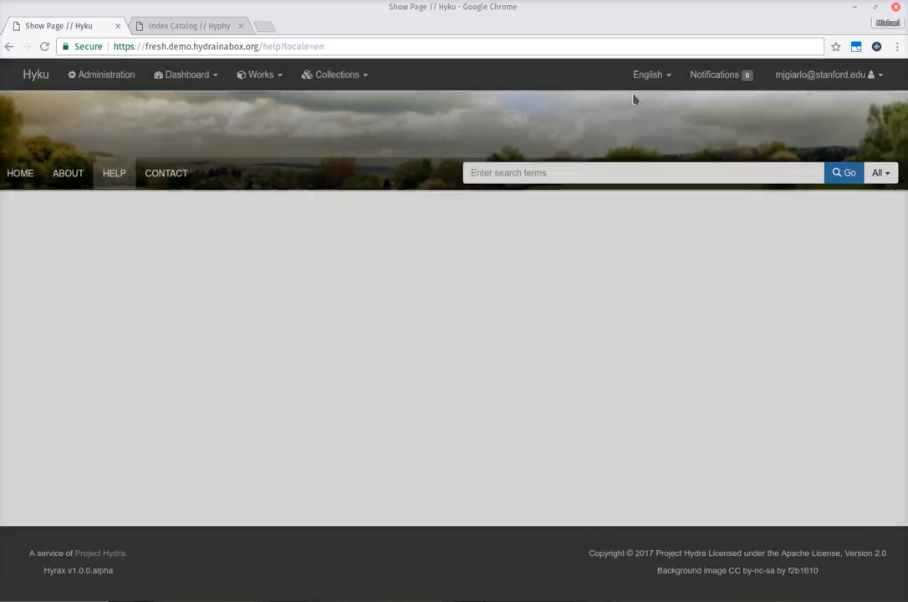
pyautogui.click(259, 73)
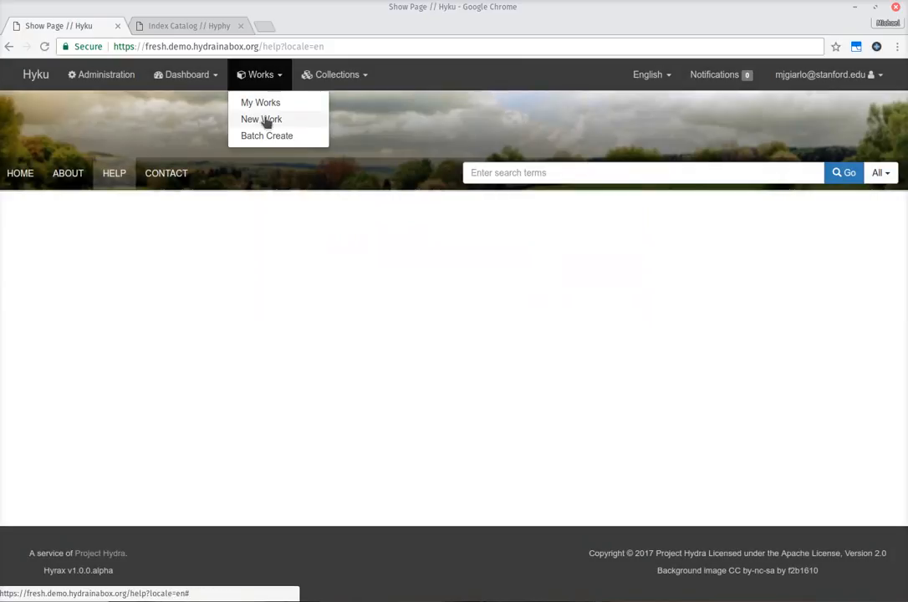
pyautogui.click(261, 119)
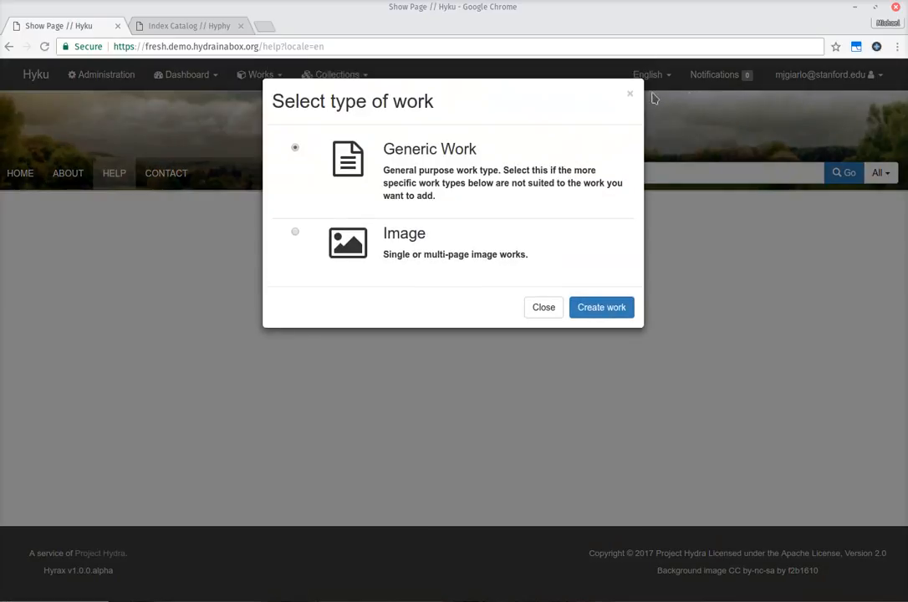
pyautogui.click(542, 308)
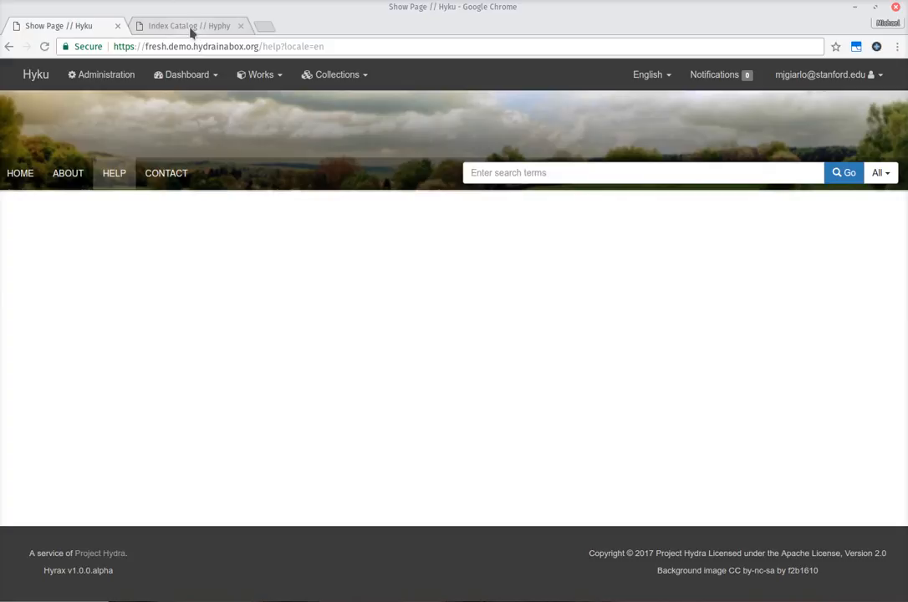
pyautogui.moveTo(187, 25)
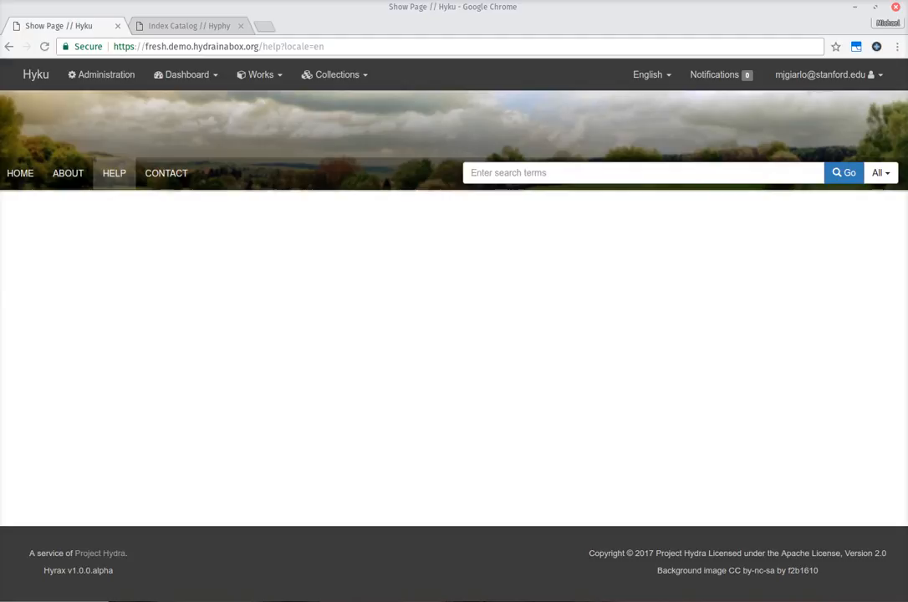
pyautogui.moveTo(578, 24)
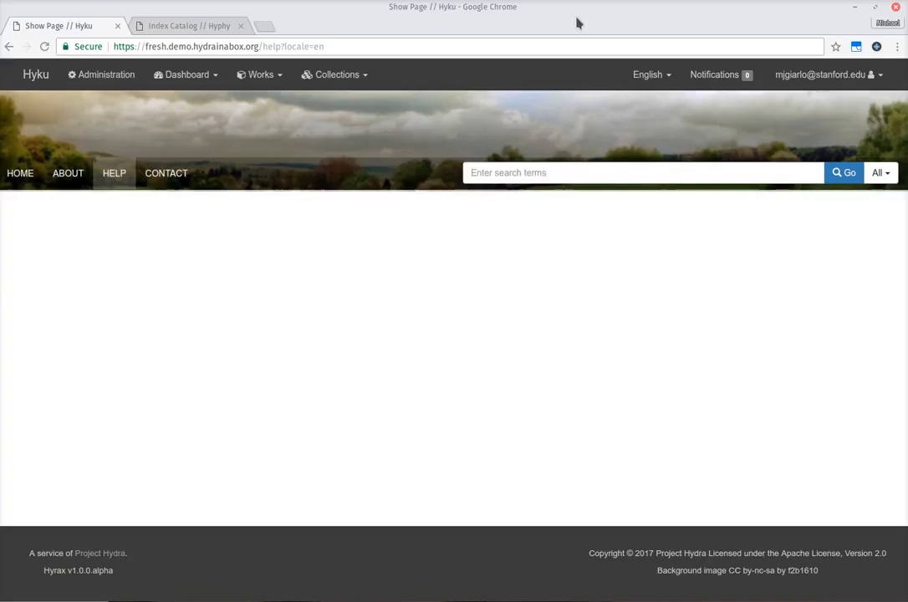
pyautogui.moveTo(576, 25)
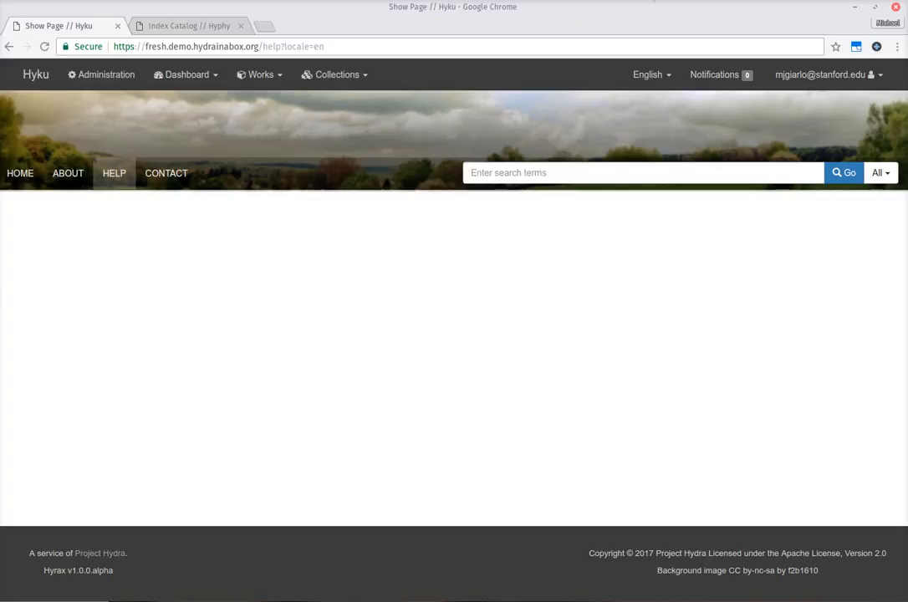